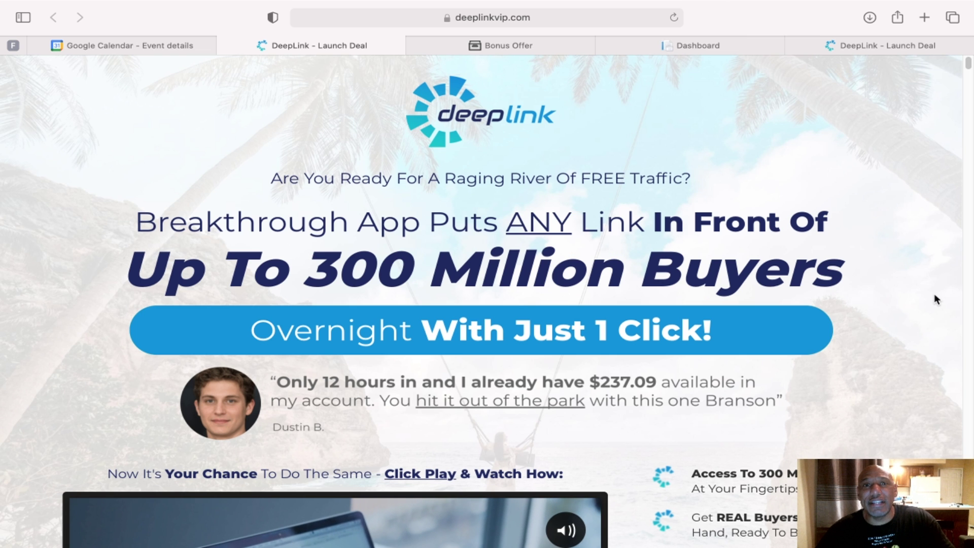
mouse_move(934, 302)
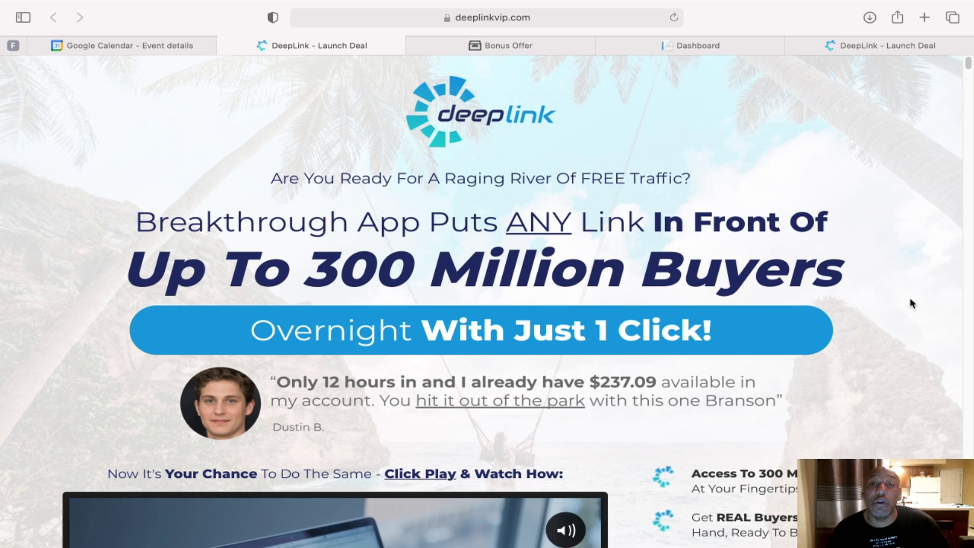
mouse_move(904, 292)
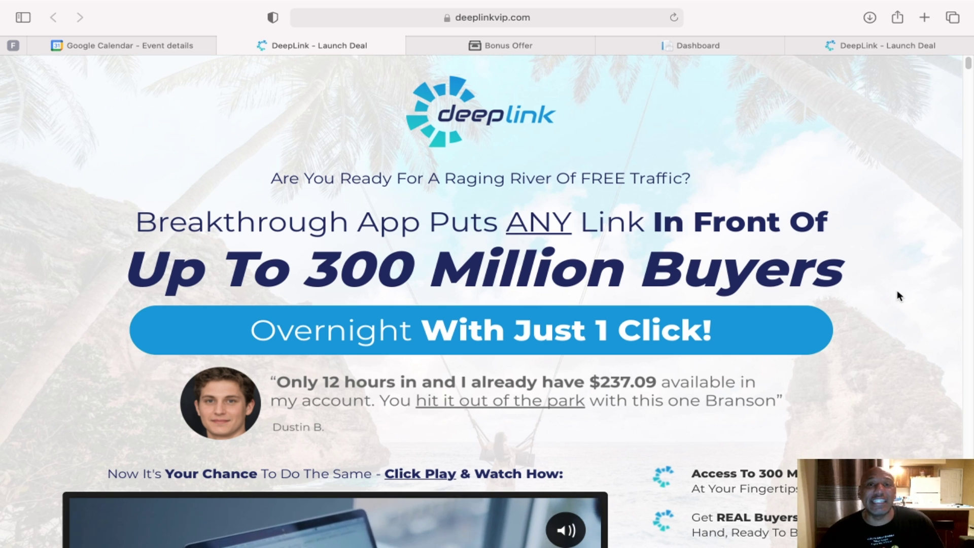
mouse_move(896, 297)
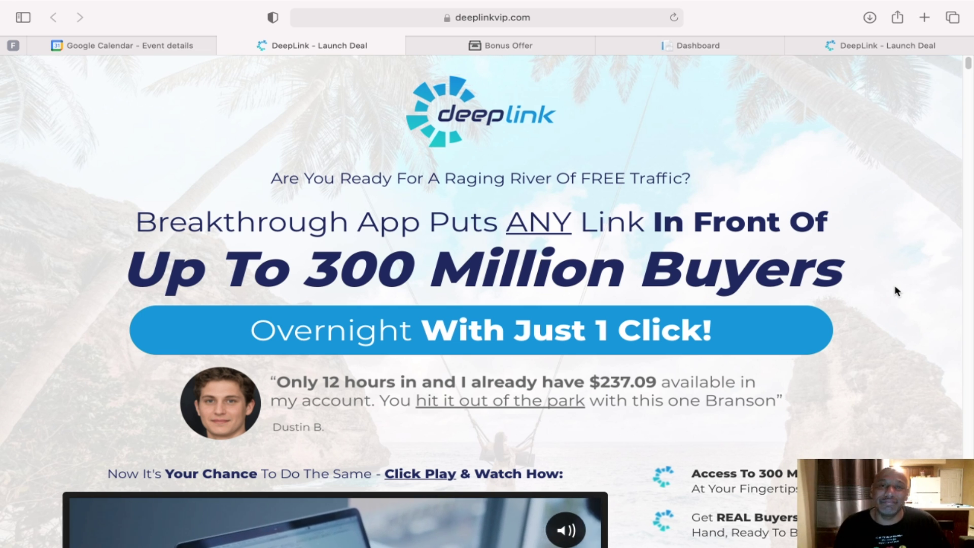
mouse_move(910, 234)
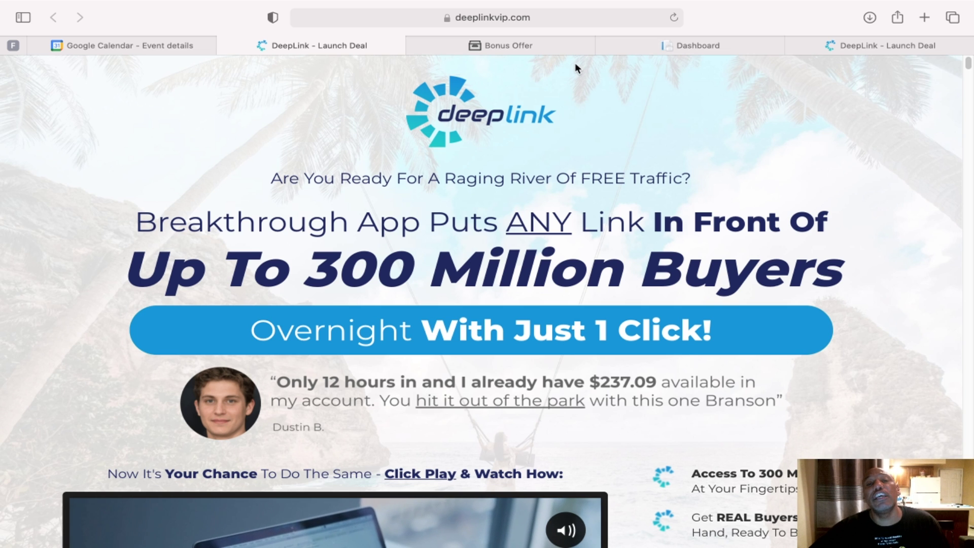
- Switch to the bonus offer tab showing the April 15th deadline and bonus bundle banner
left_click(499, 45)
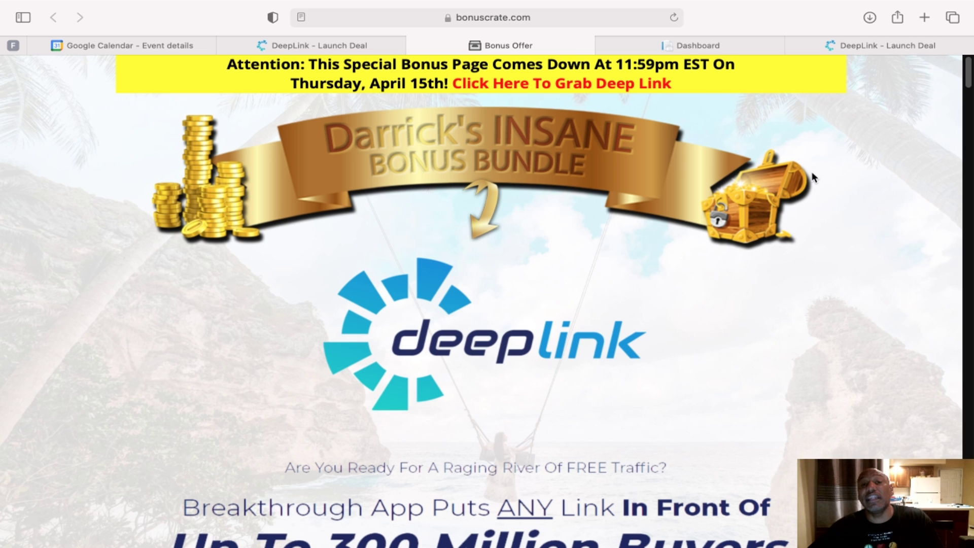
mouse_move(687, 241)
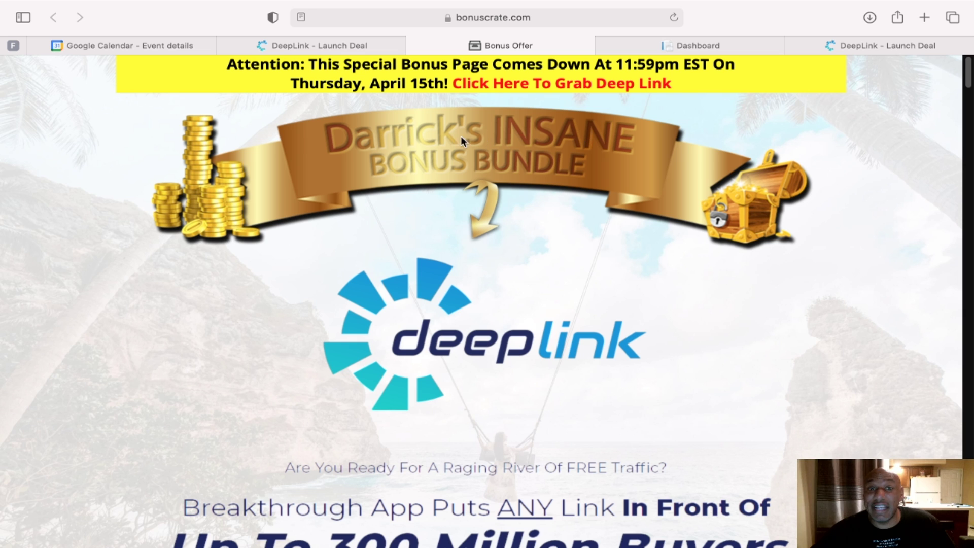
mouse_move(404, 170)
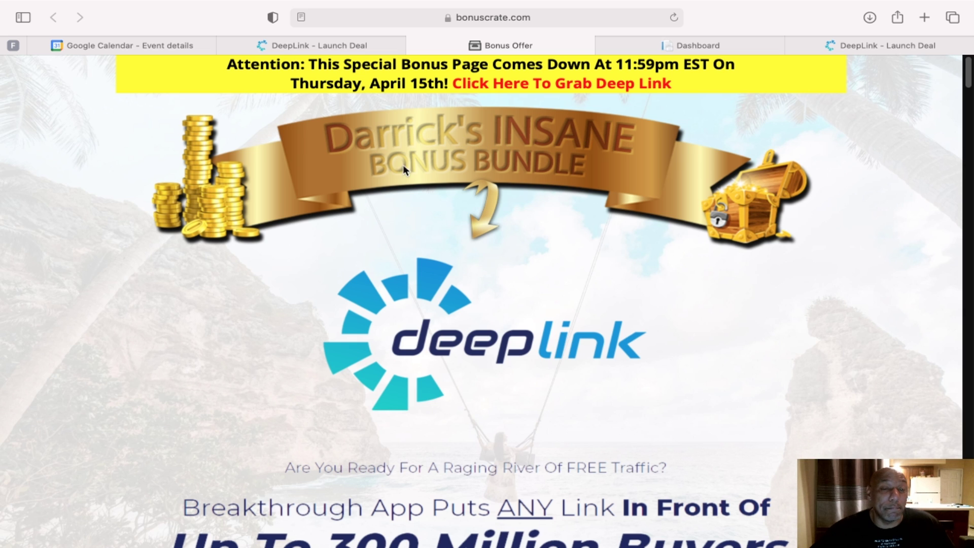
mouse_move(554, 165)
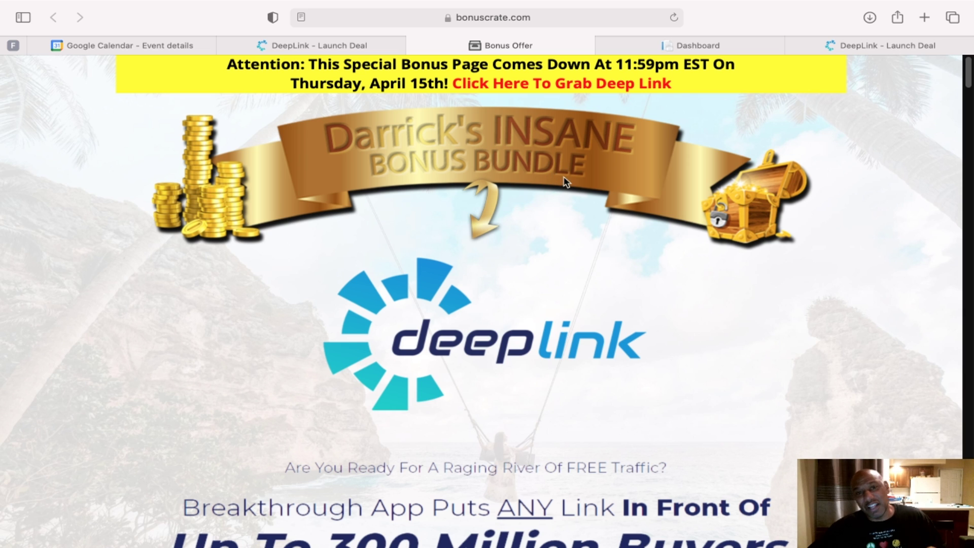
mouse_move(553, 182)
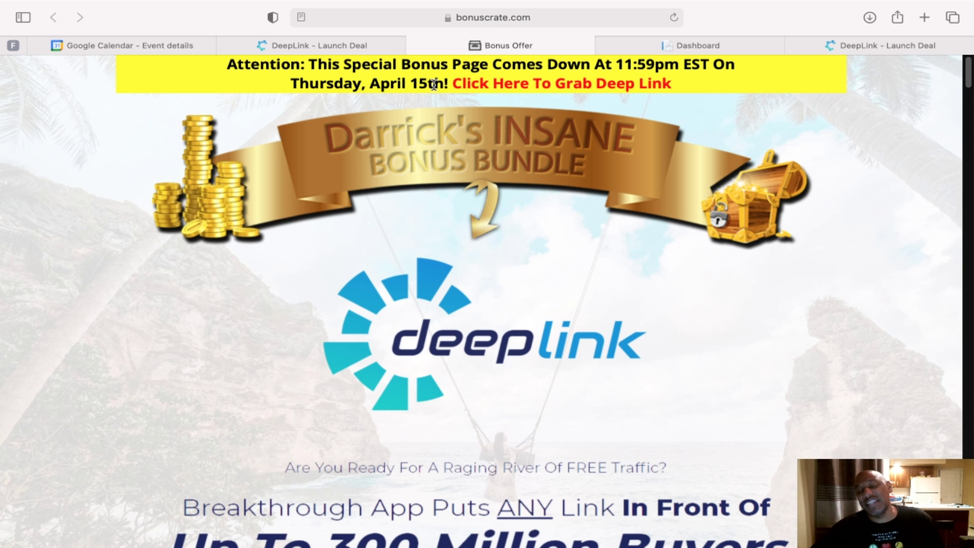
mouse_move(851, 294)
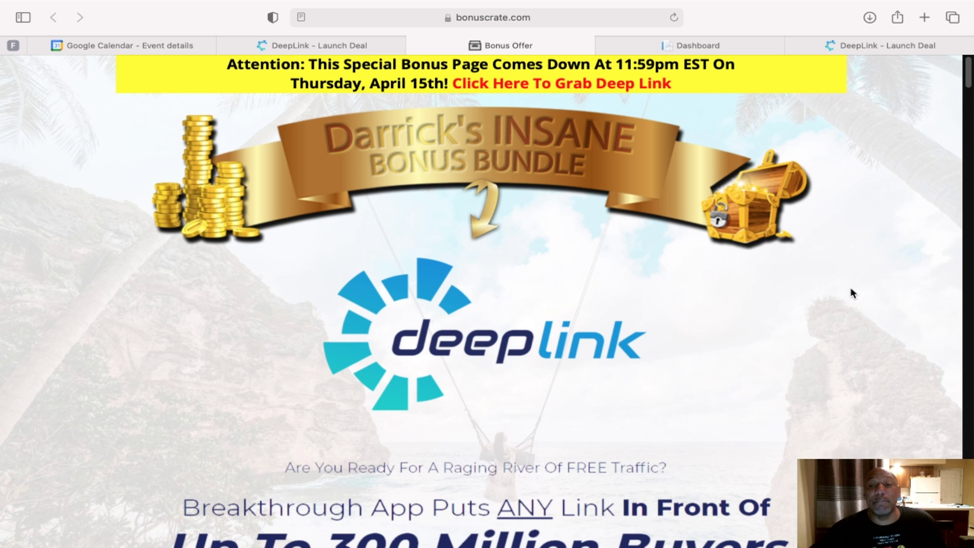
scroll("down", 3)
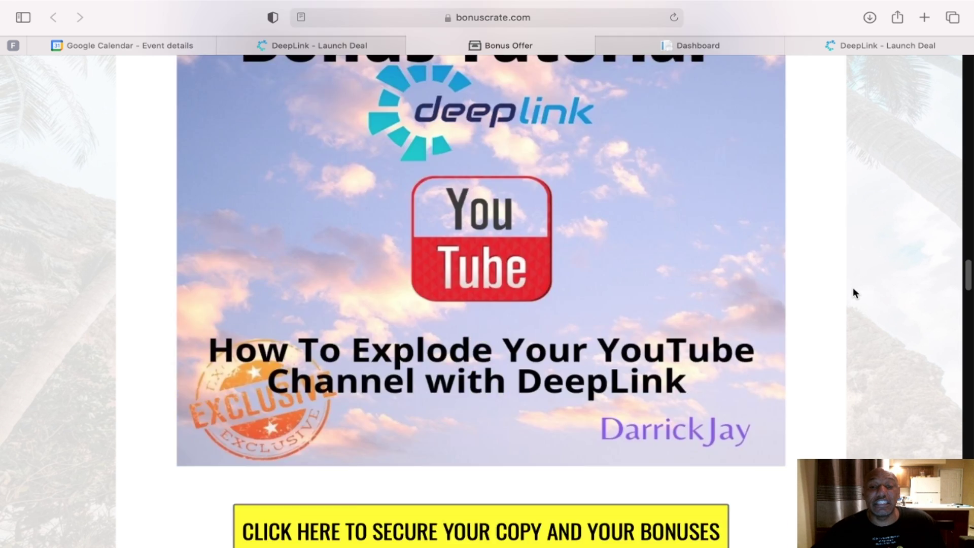
scroll("down", 3)
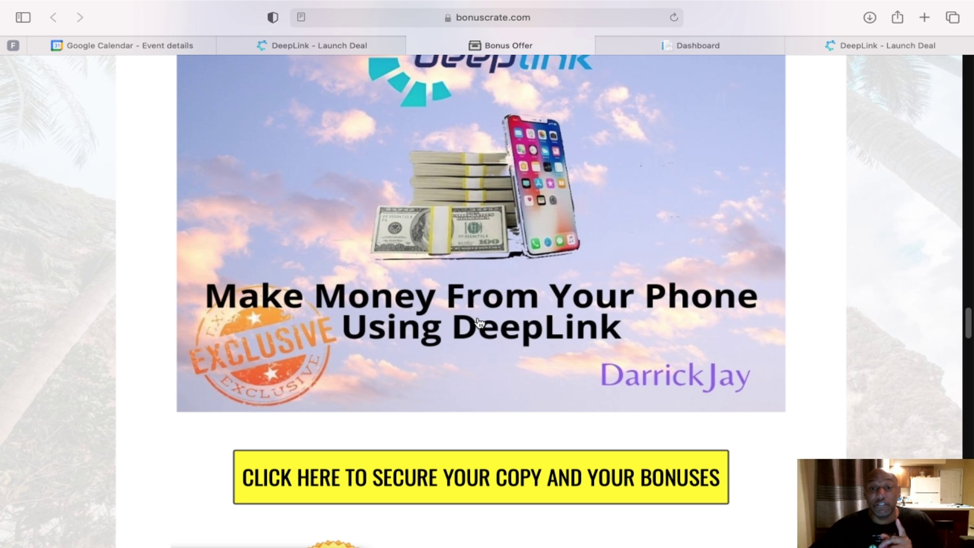
scroll("down", 3)
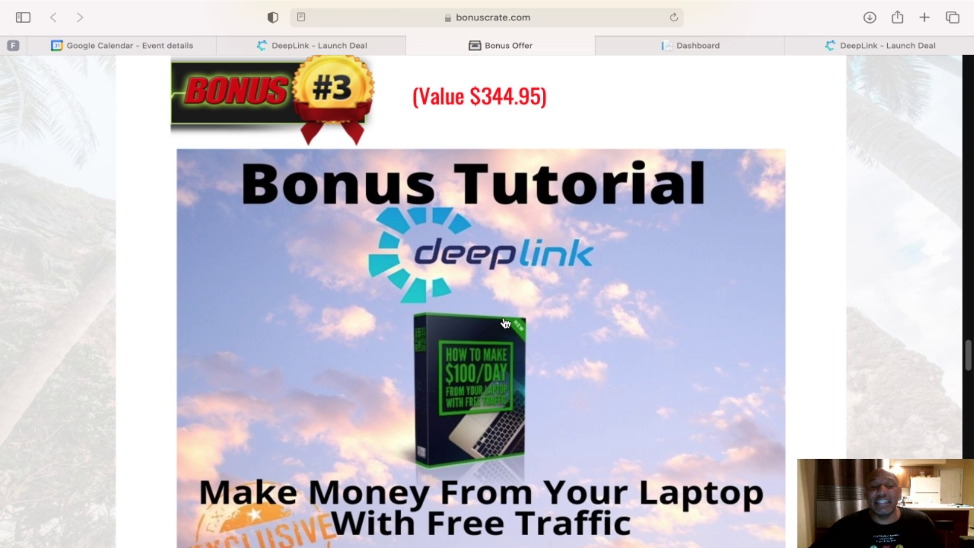
scroll("down", 3)
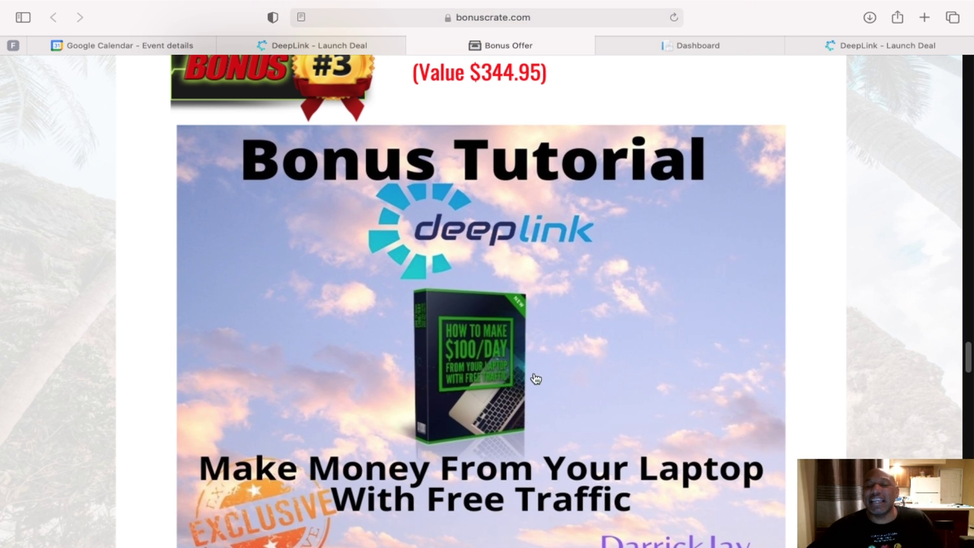
scroll("down", 3)
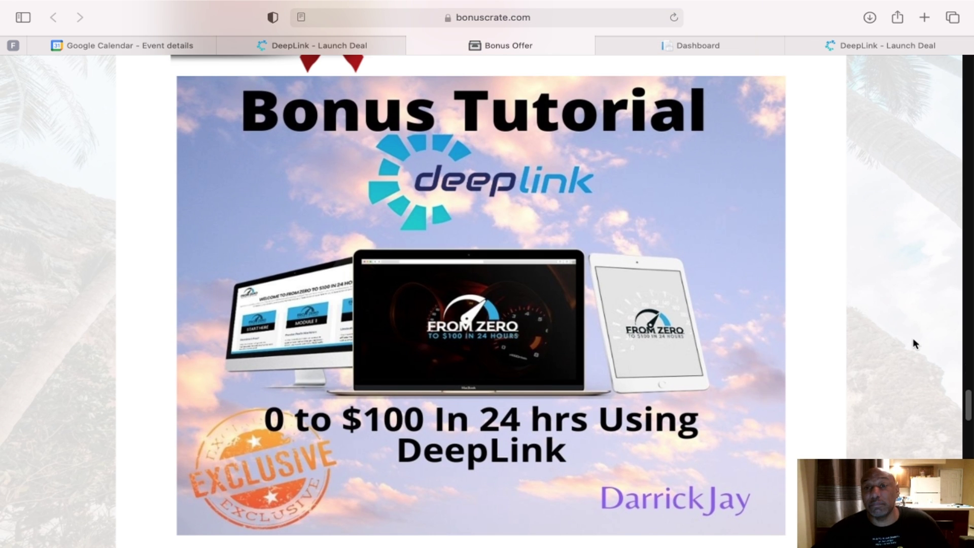
scroll("down", 3)
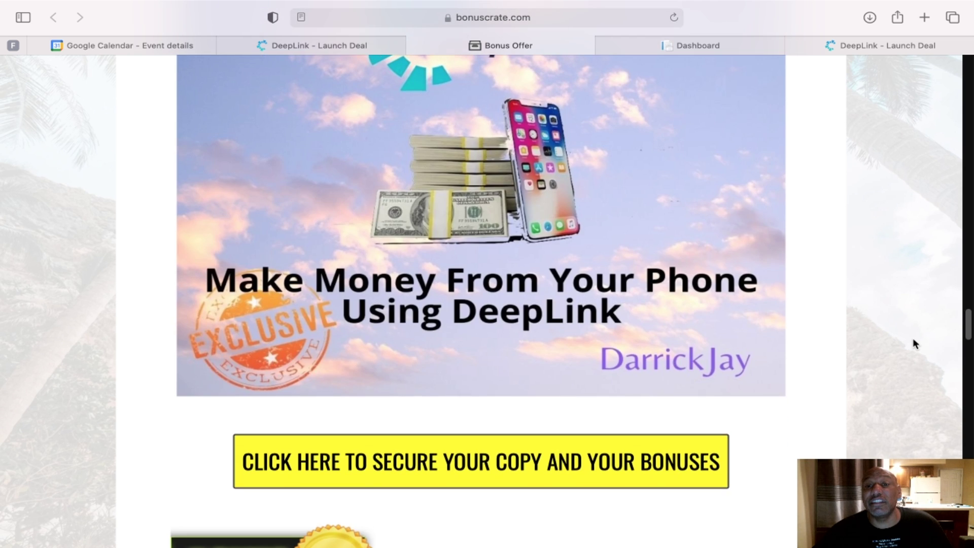
scroll("down", 3)
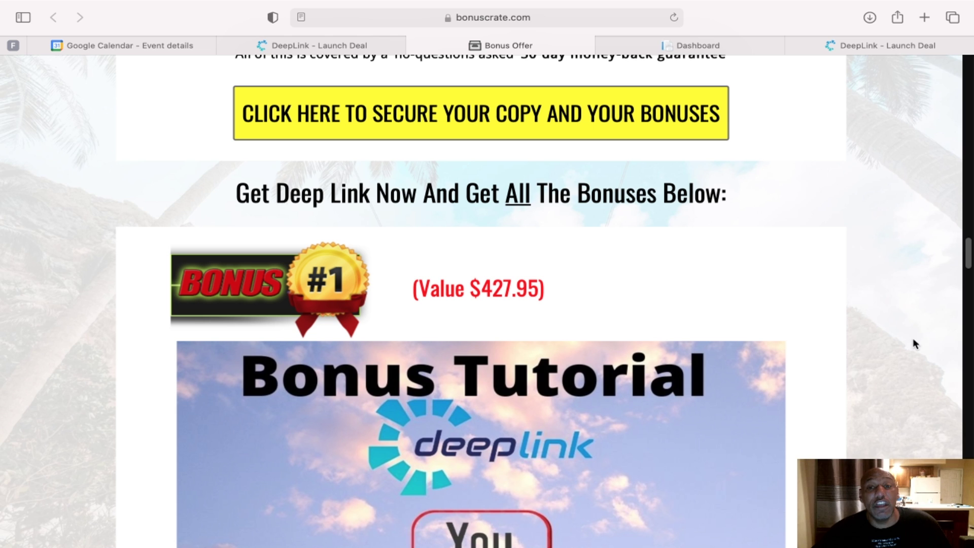
mouse_move(507, 124)
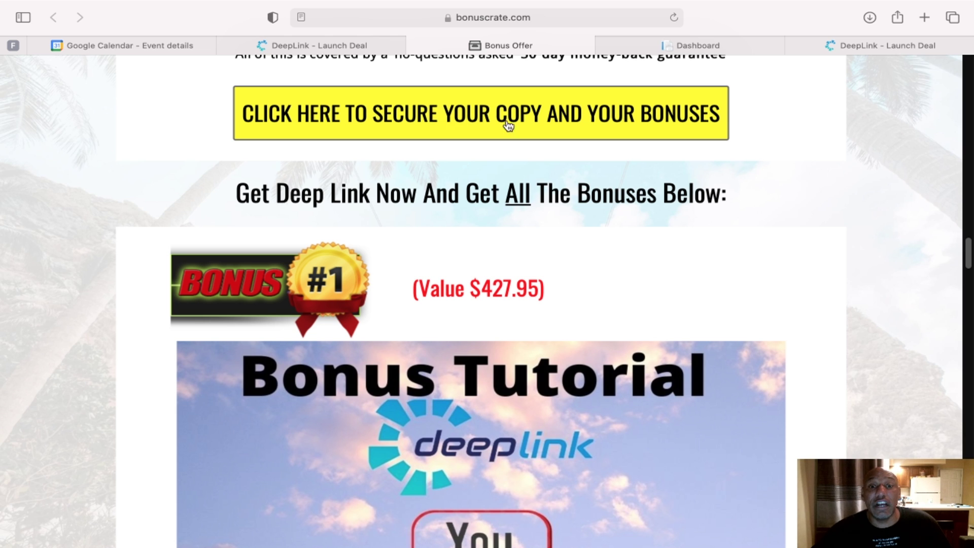
mouse_move(898, 178)
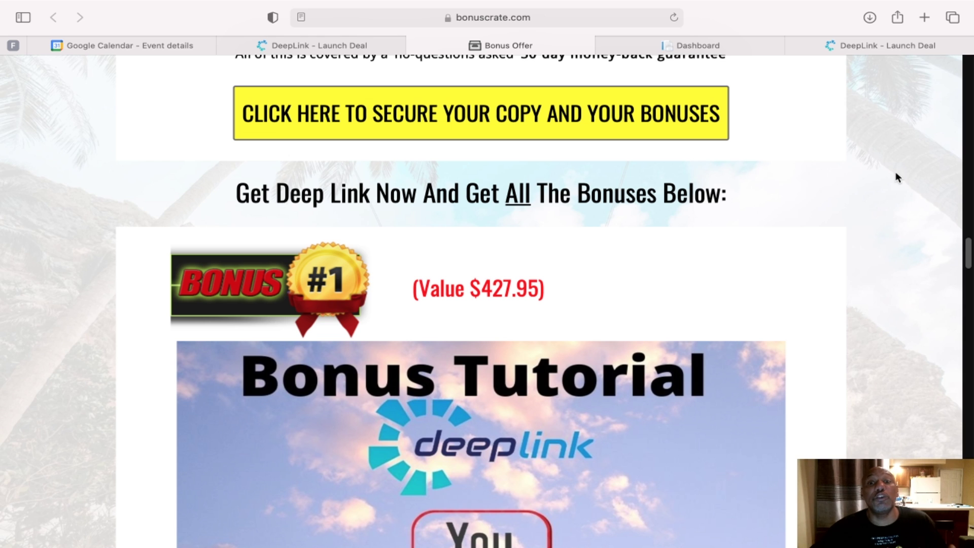
scroll("down", 3)
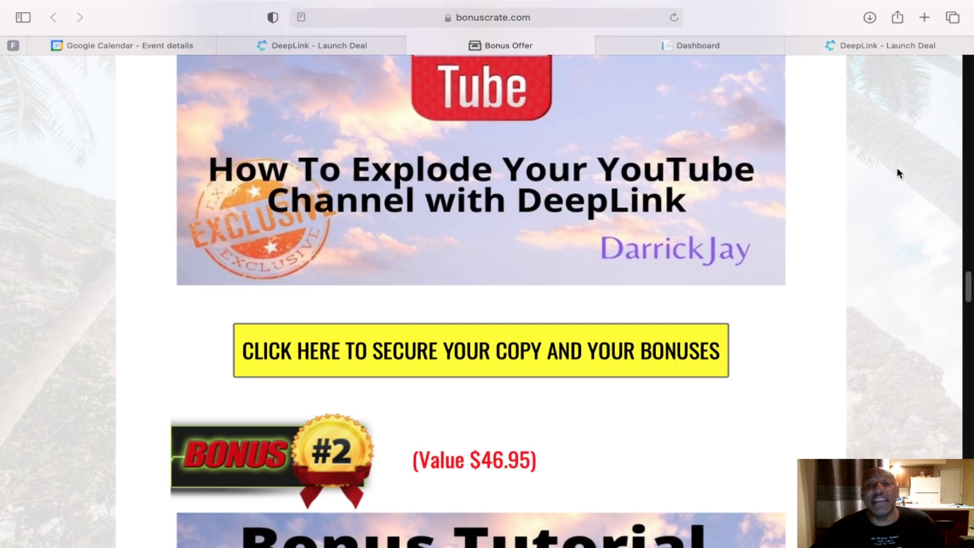
scroll("down", 3)
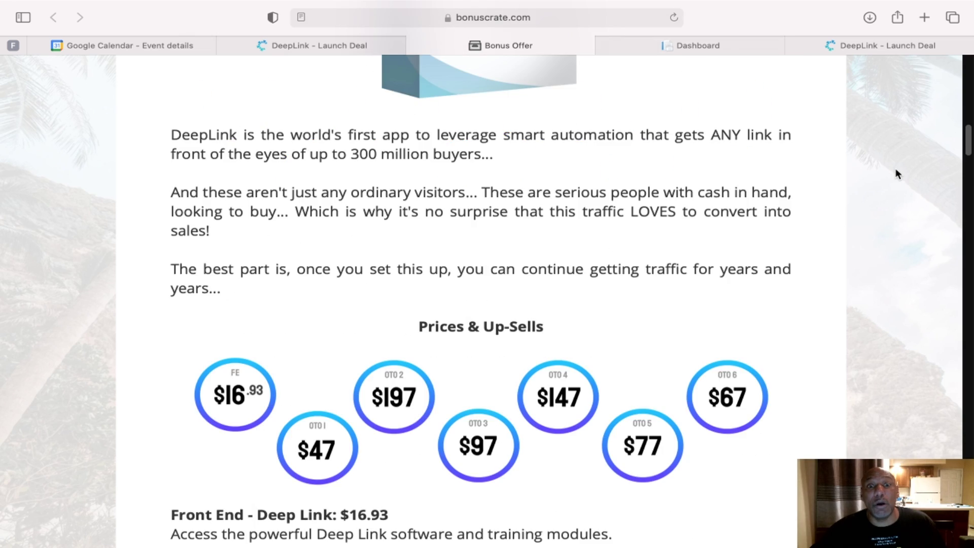
scroll("up", 3)
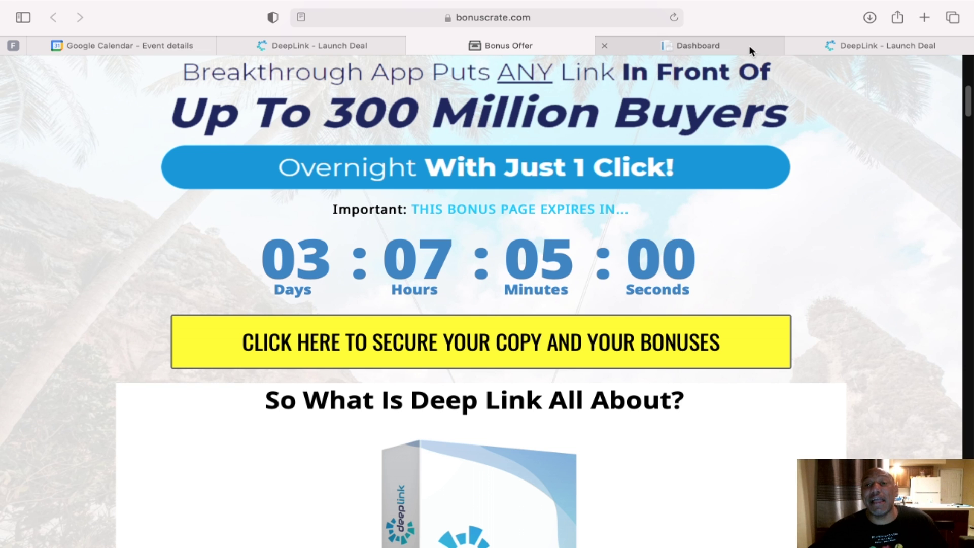
- Return to the DeepLink dashboard and load part 1 of the three-part tutorial videos
left_click(689, 45)
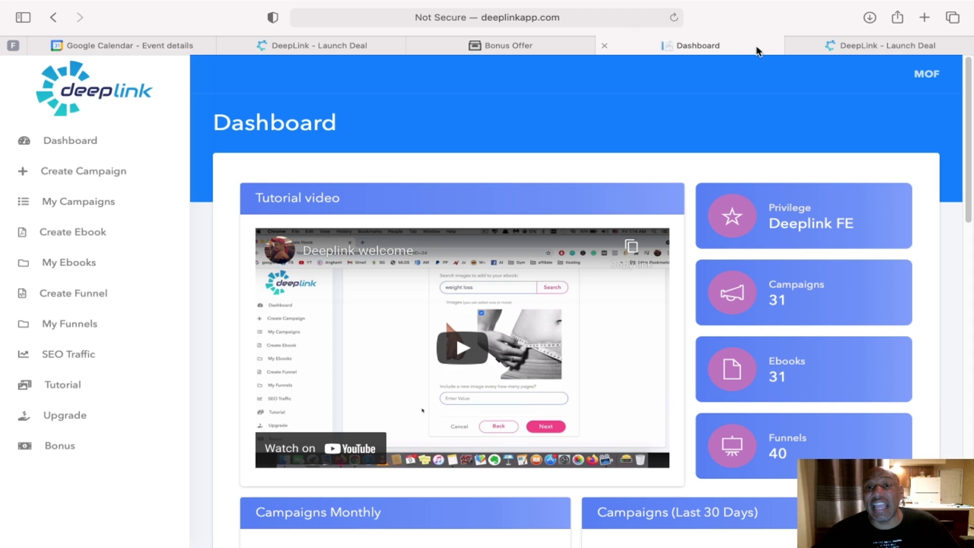
mouse_move(385, 103)
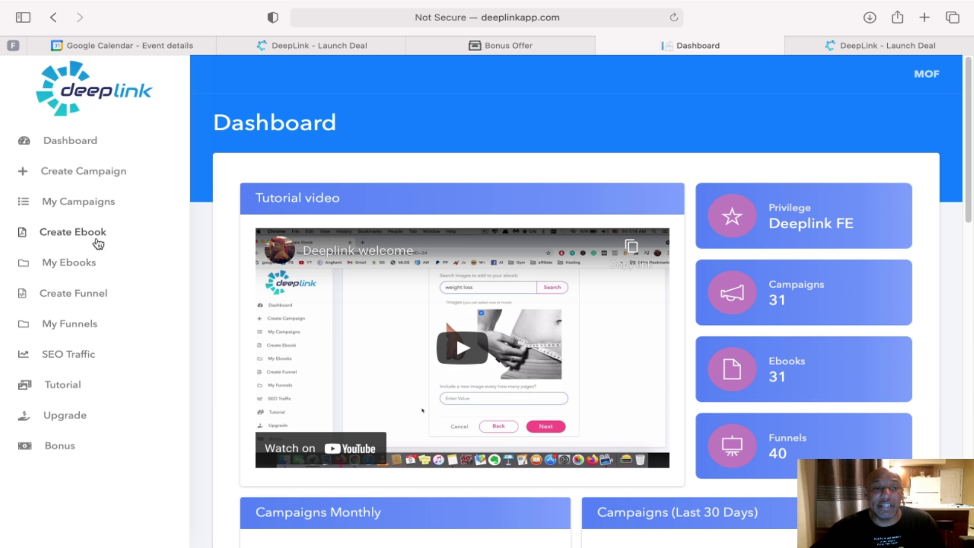
mouse_move(69, 371)
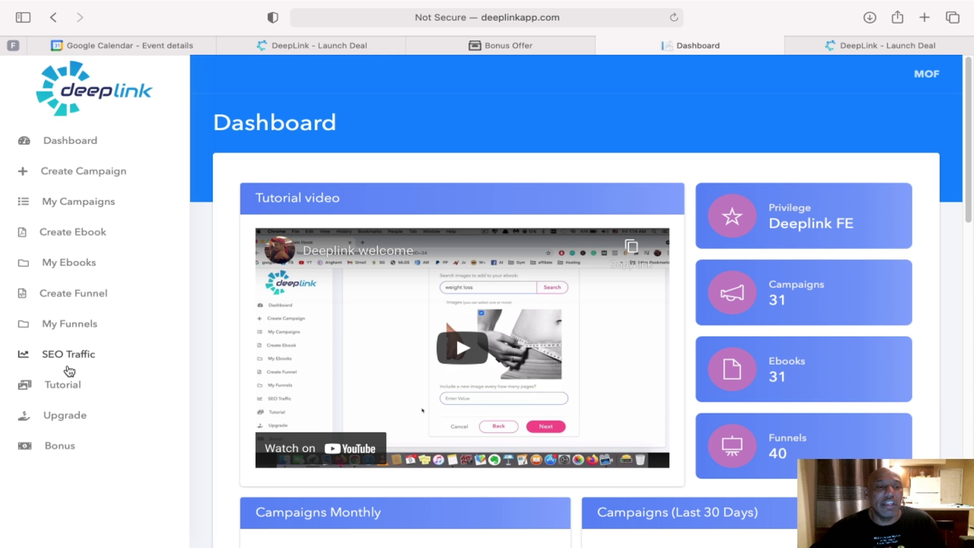
mouse_move(58, 391)
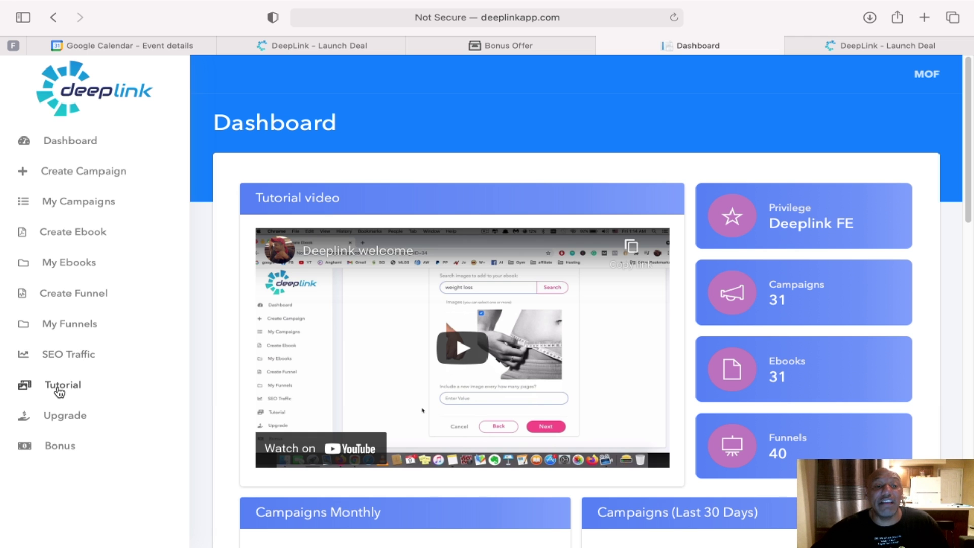
left_click(62, 384)
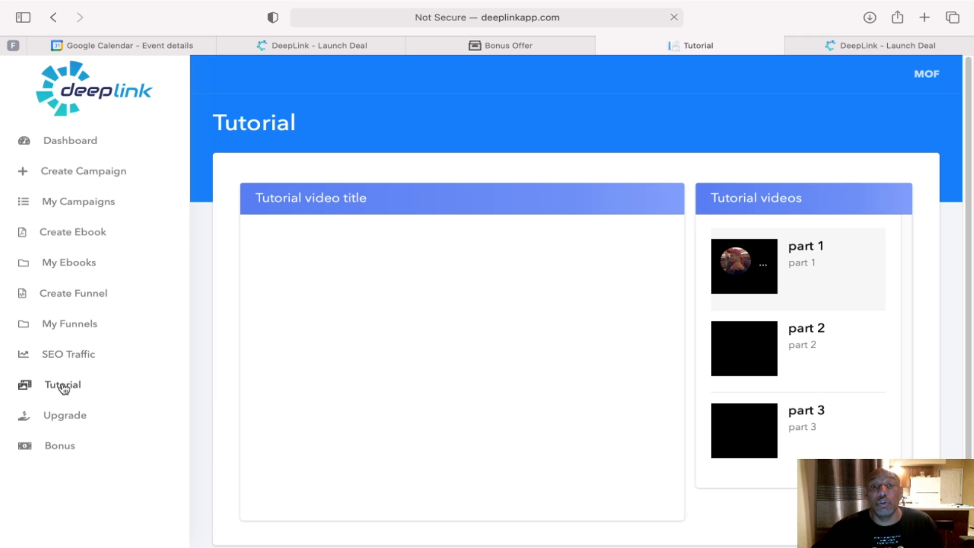
left_click(744, 271)
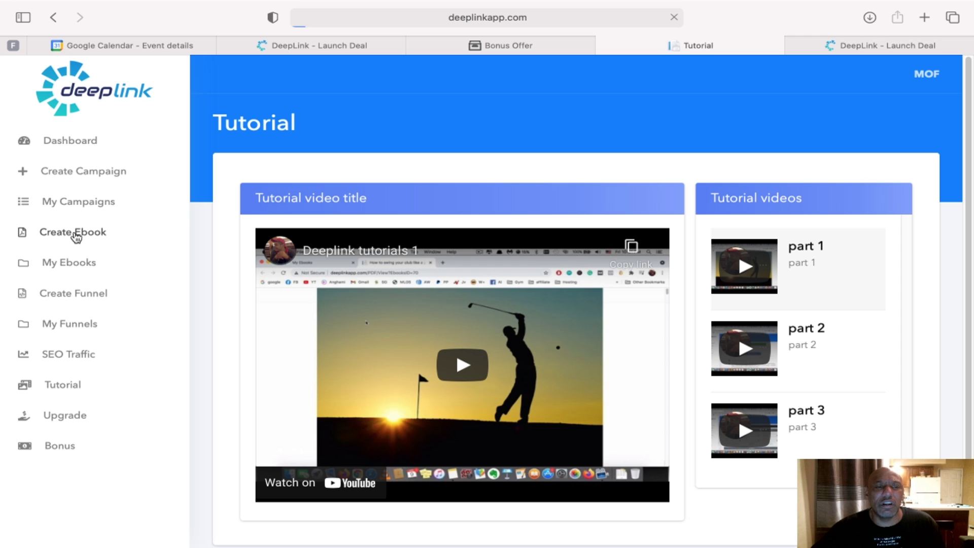
- Start a new ebook with topic keywords MONEY, ONLINE and MAKE MONEY
left_click(73, 232)
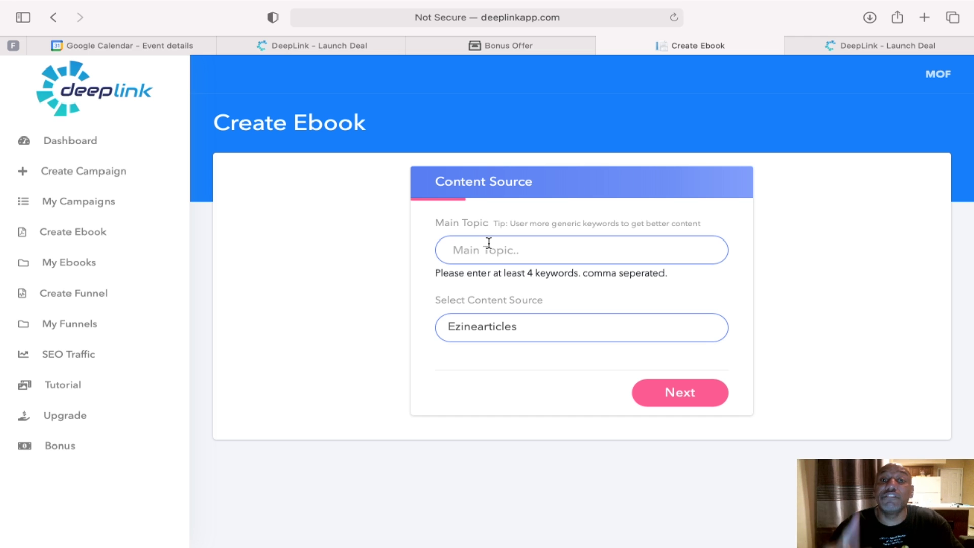
type("mon")
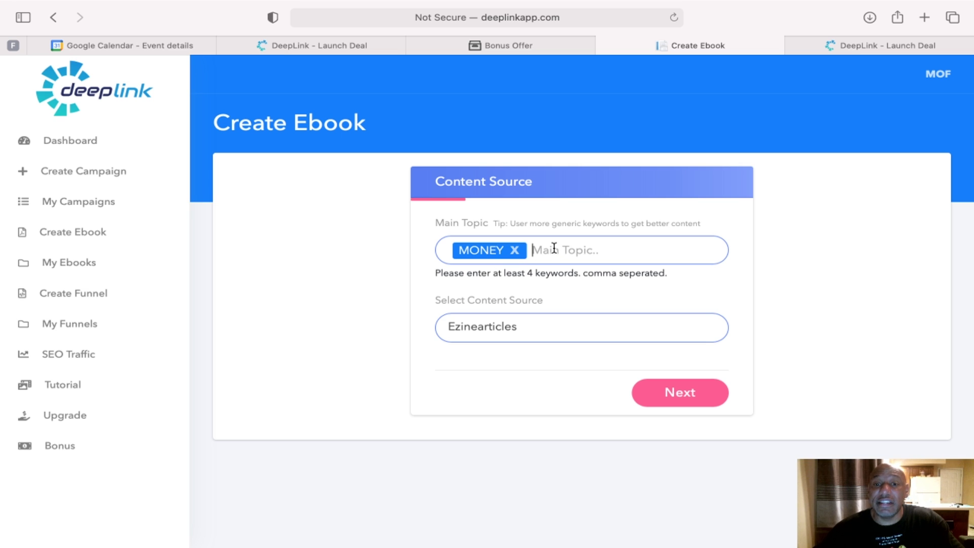
type("on")
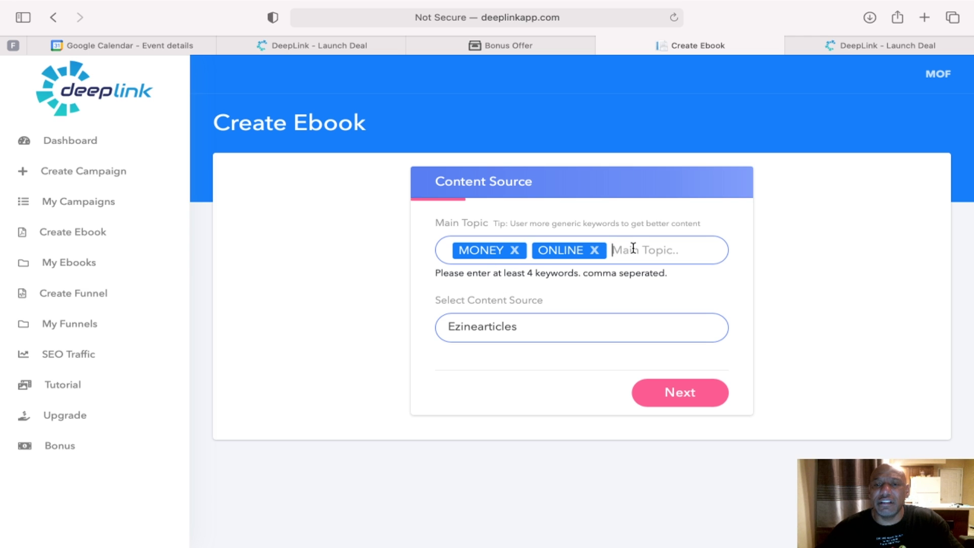
type("make m")
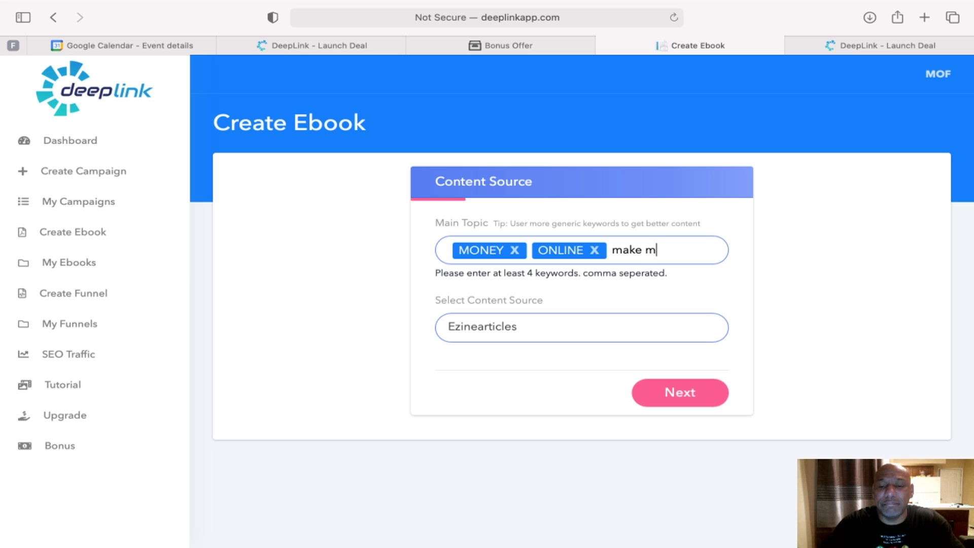
type("oney")
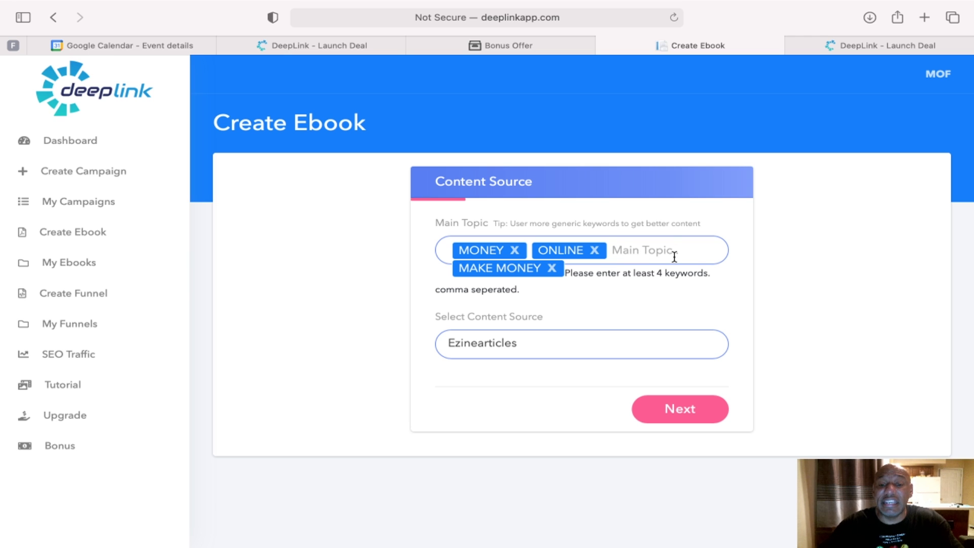
- Add ONLINE MONEY as the fourth keyword, keep Ezinearticles as source, and proceed to Formatting
type("onli")
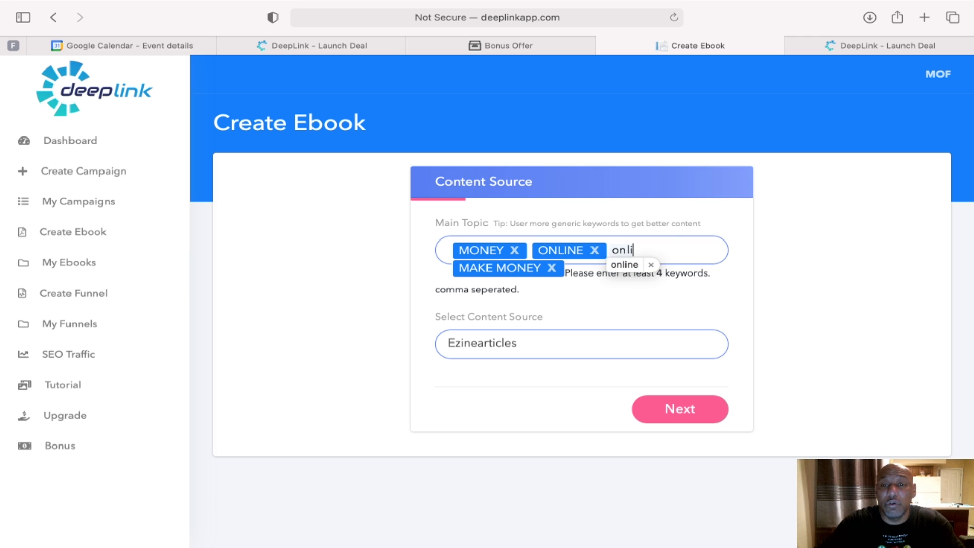
type("online money")
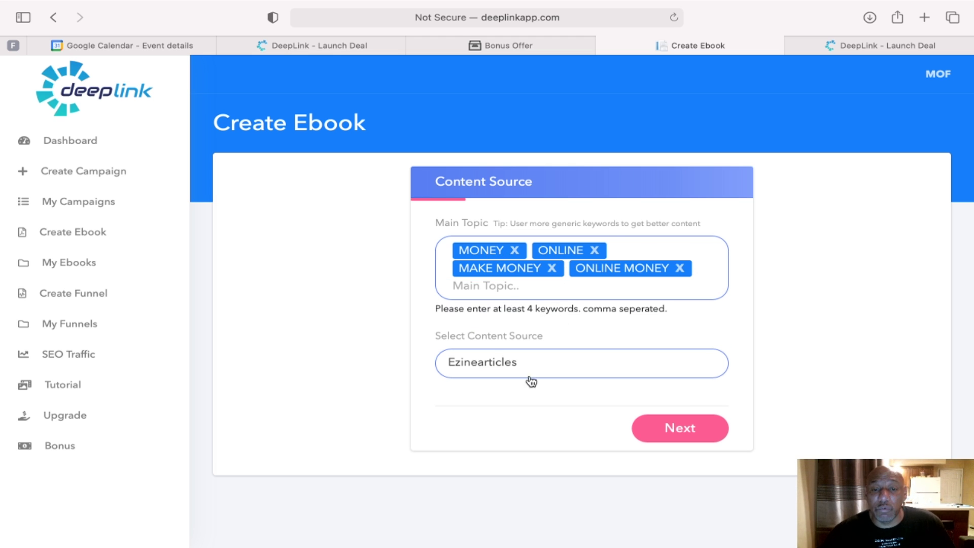
mouse_move(474, 341)
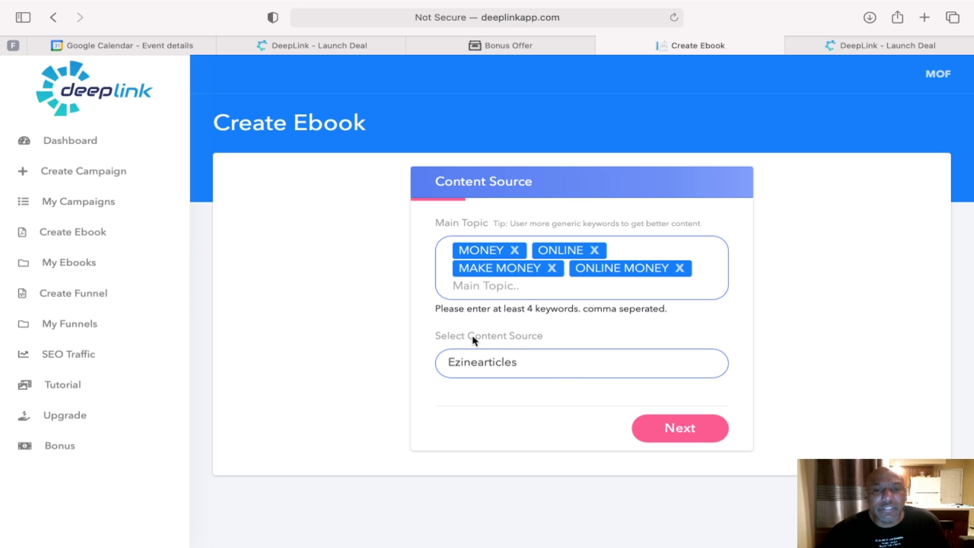
left_click(581, 362)
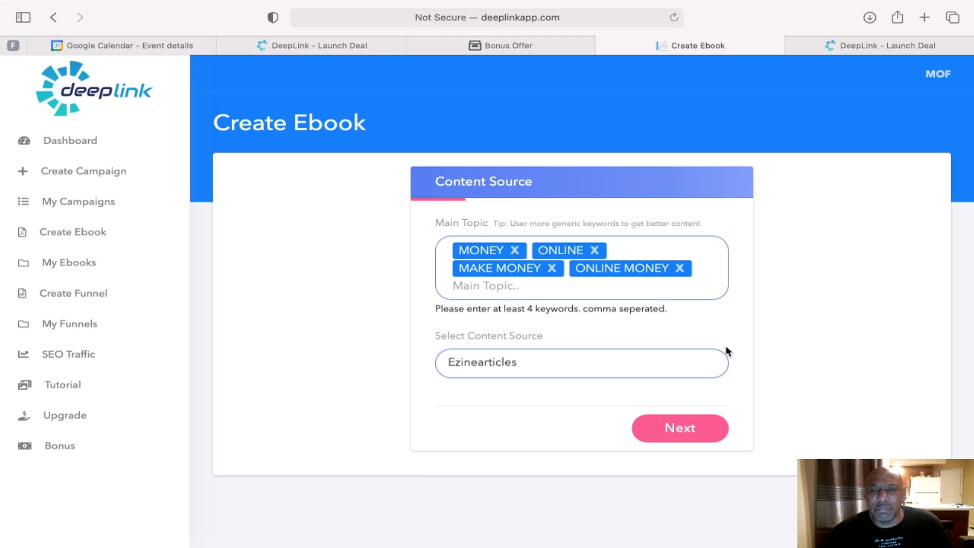
left_click(679, 428)
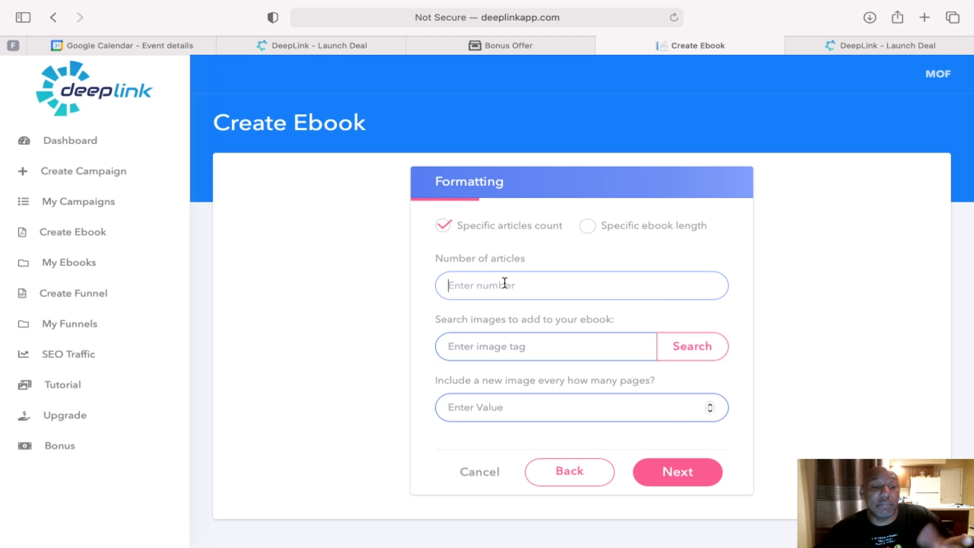
- Set 10 articles, search 'money' images, and set image frequency to 1
type("10")
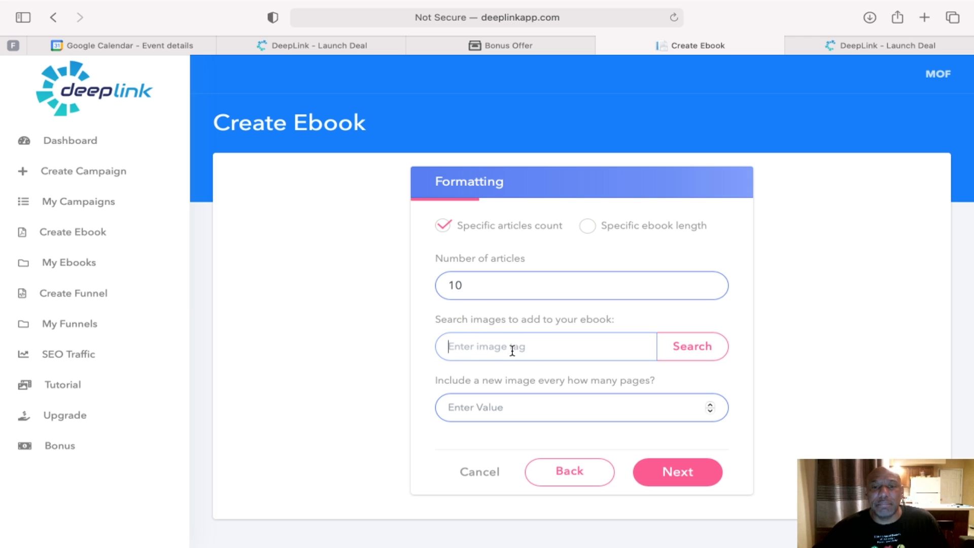
type("mont")
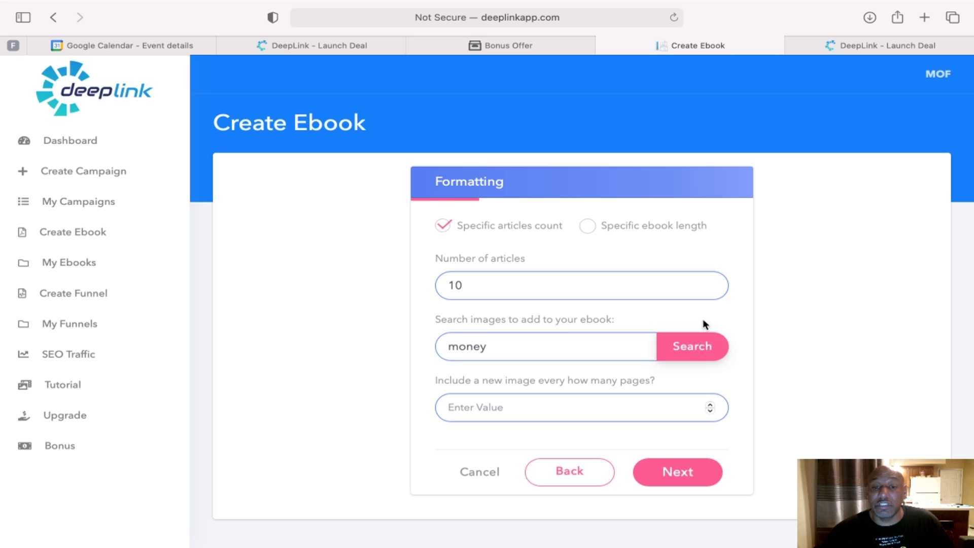
left_click(691, 346)
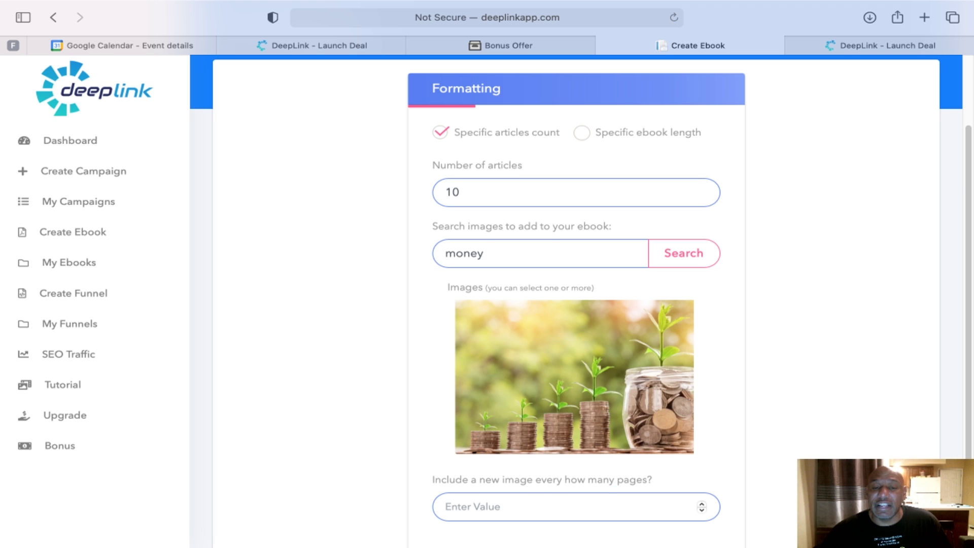
scroll("down", 3)
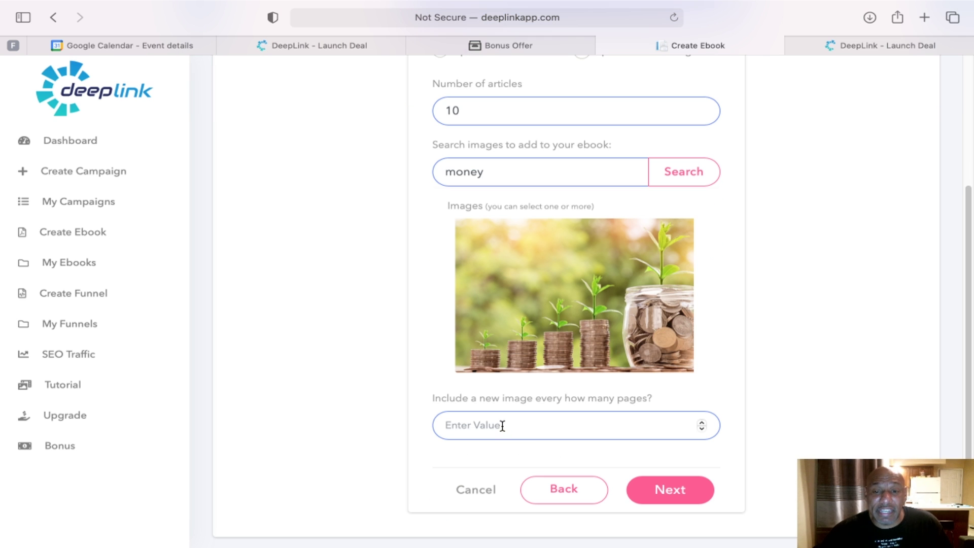
type("1")
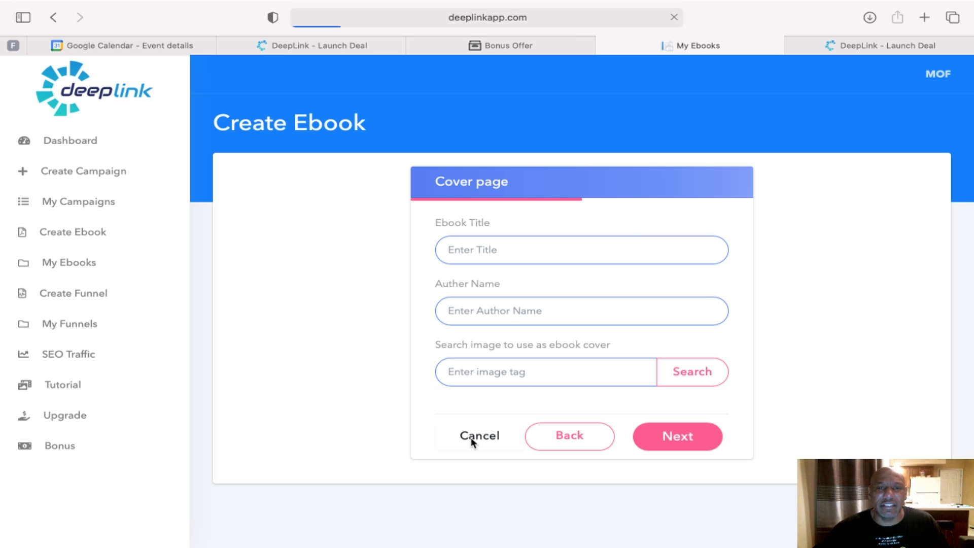
- Cancel the ebook on the Cover page step and view the My Funnels list
left_click(478, 435)
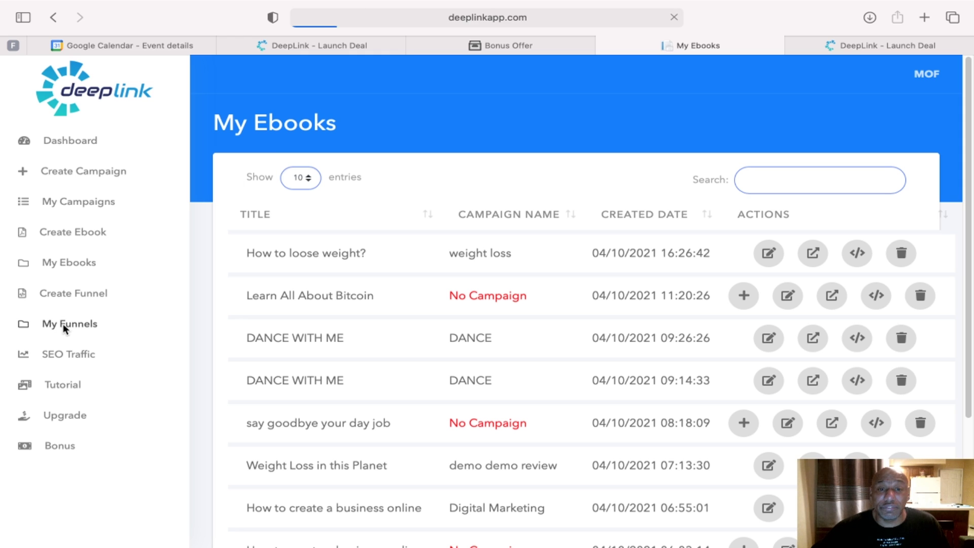
left_click(68, 323)
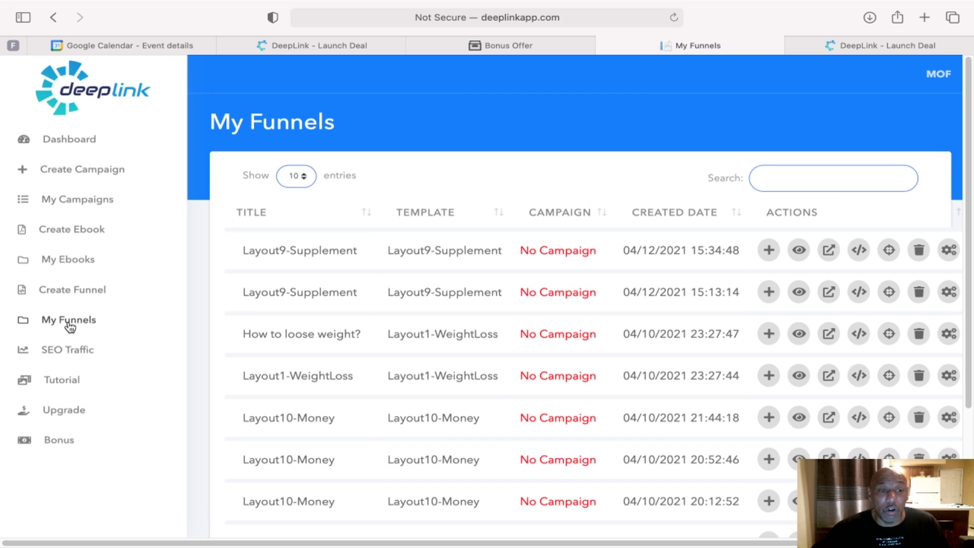
mouse_move(61, 295)
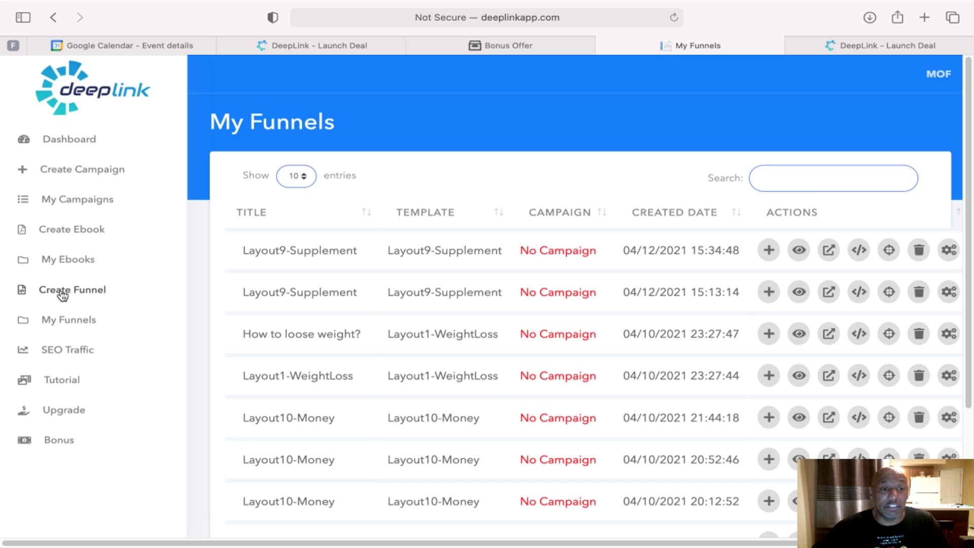
- Browse the Create Funnel template gallery with Layout9-Supplement and Layout10-Money
left_click(72, 289)
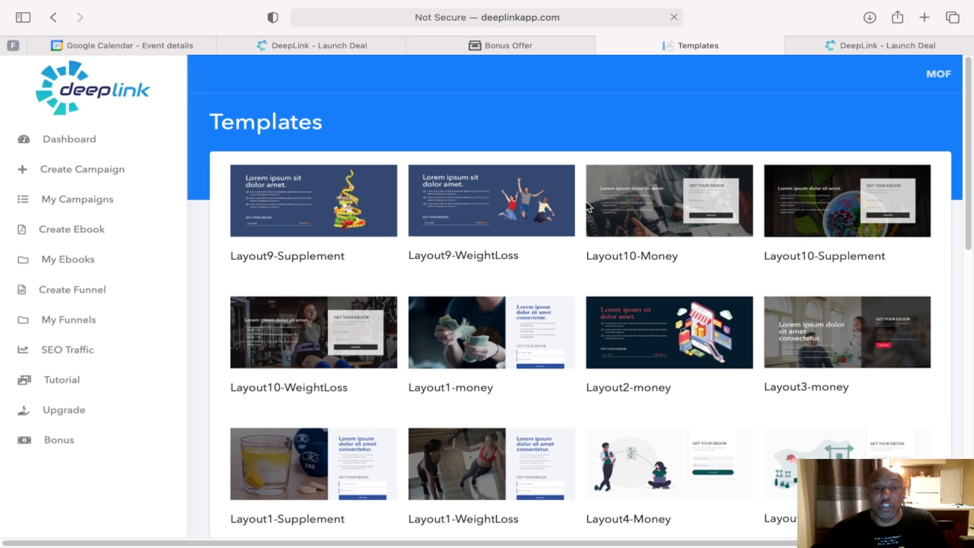
mouse_move(395, 207)
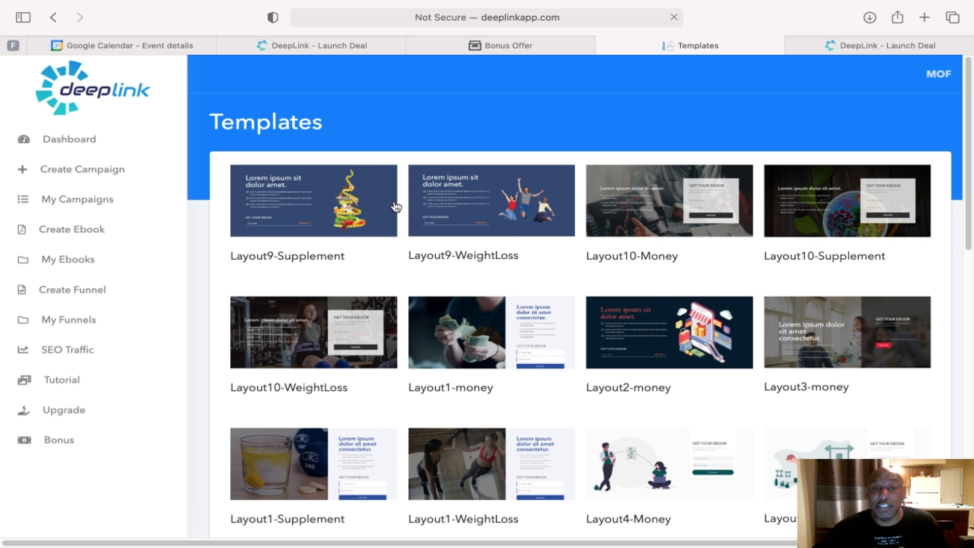
scroll("down", 3)
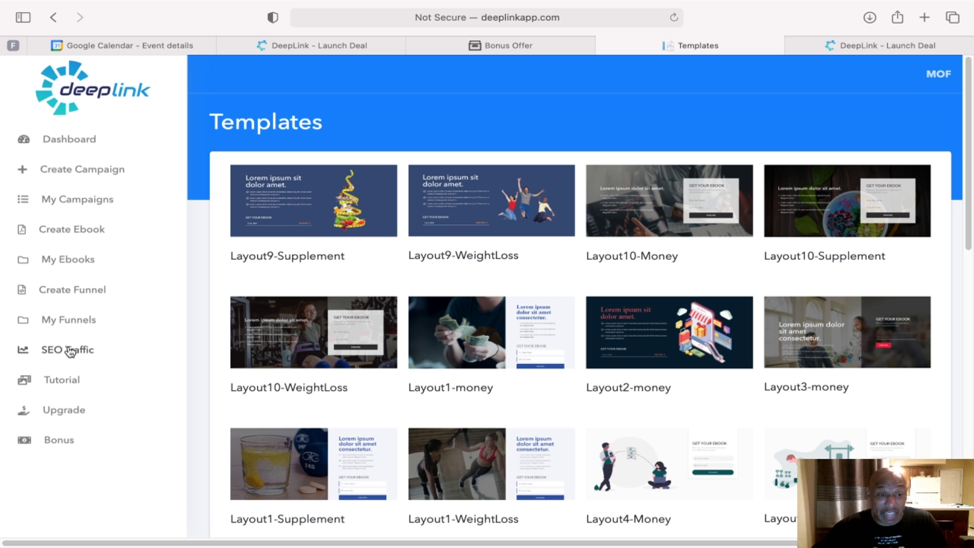
- View the SEO Traffic keyword search form, then return to the bonus offer tab
left_click(68, 350)
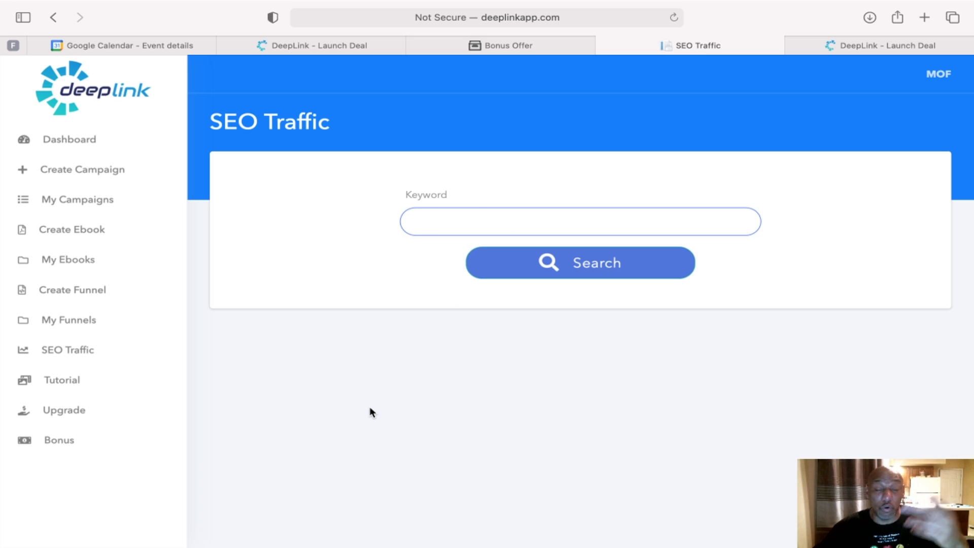
mouse_move(366, 404)
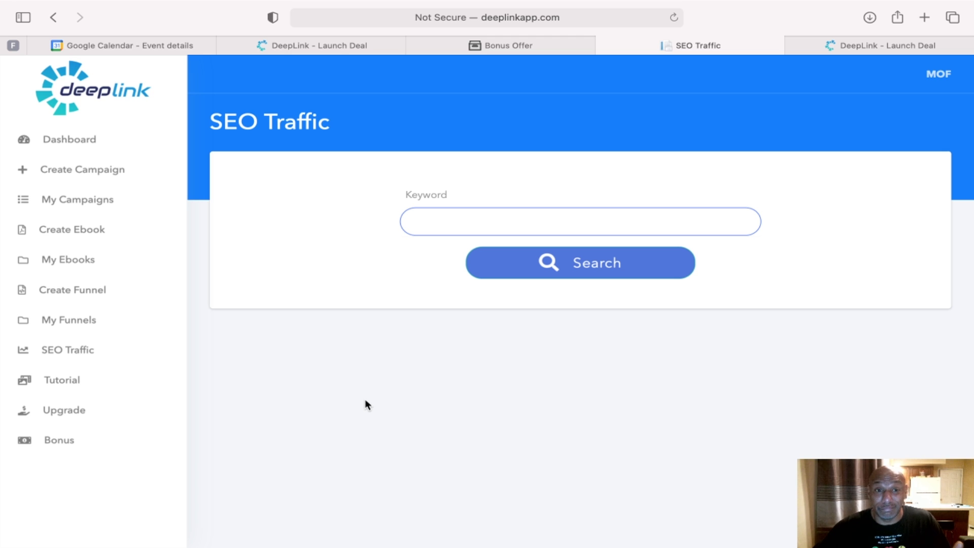
mouse_move(284, 374)
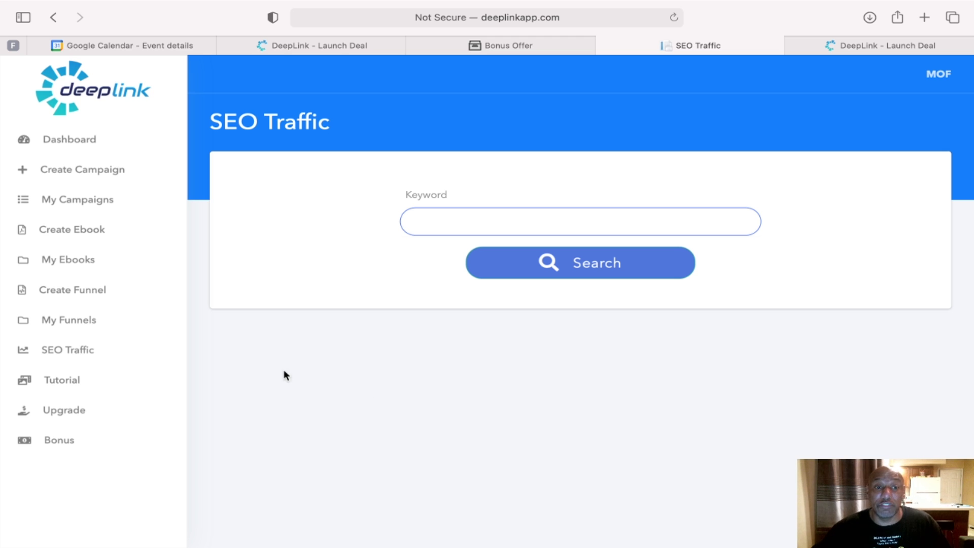
mouse_move(253, 333)
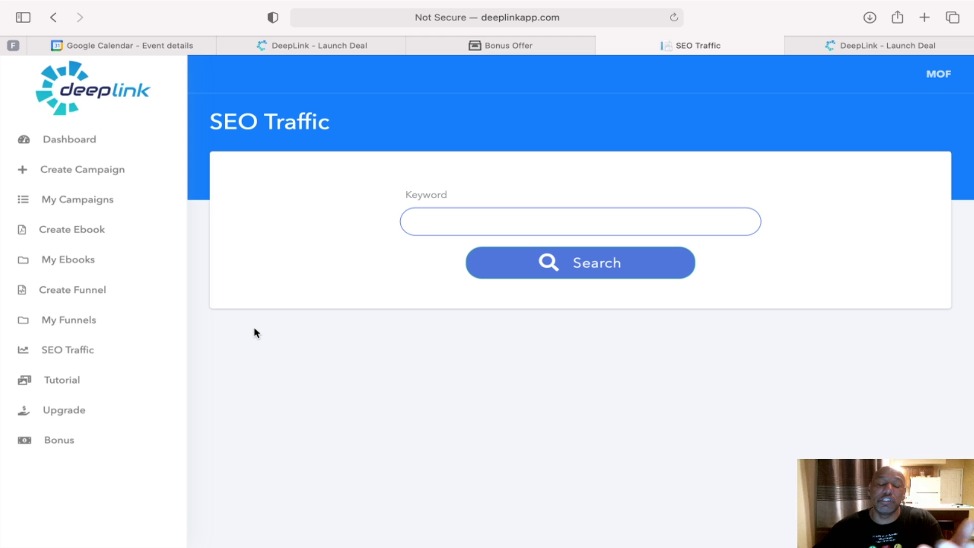
mouse_move(230, 107)
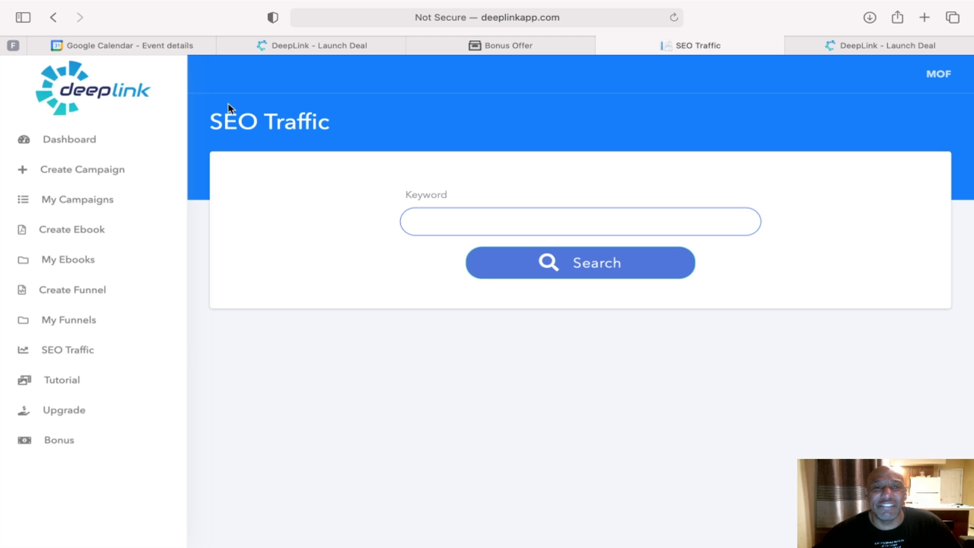
left_click(318, 45)
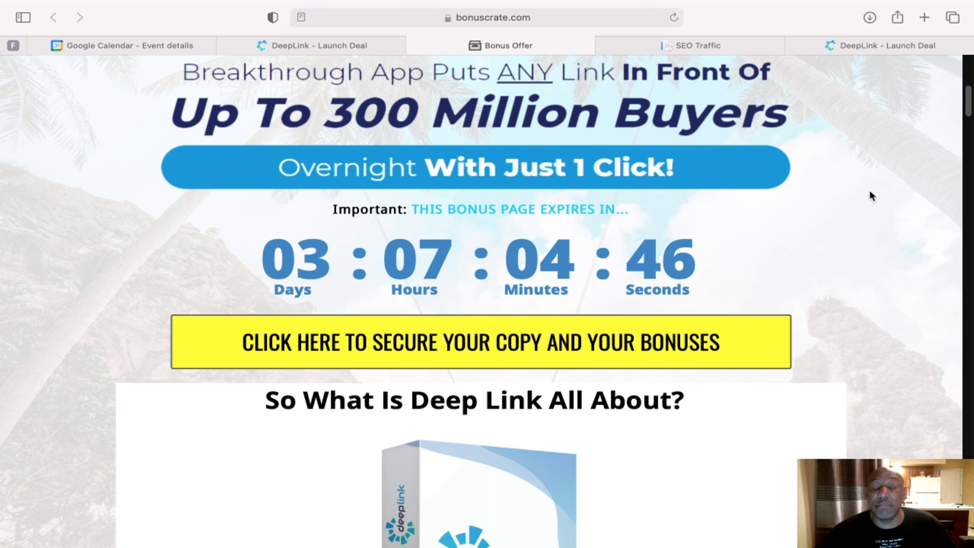
- Scroll through prices and Upsells #2–#4: Done For You, Monetization, Limitless Traffic
scroll("down", 3)
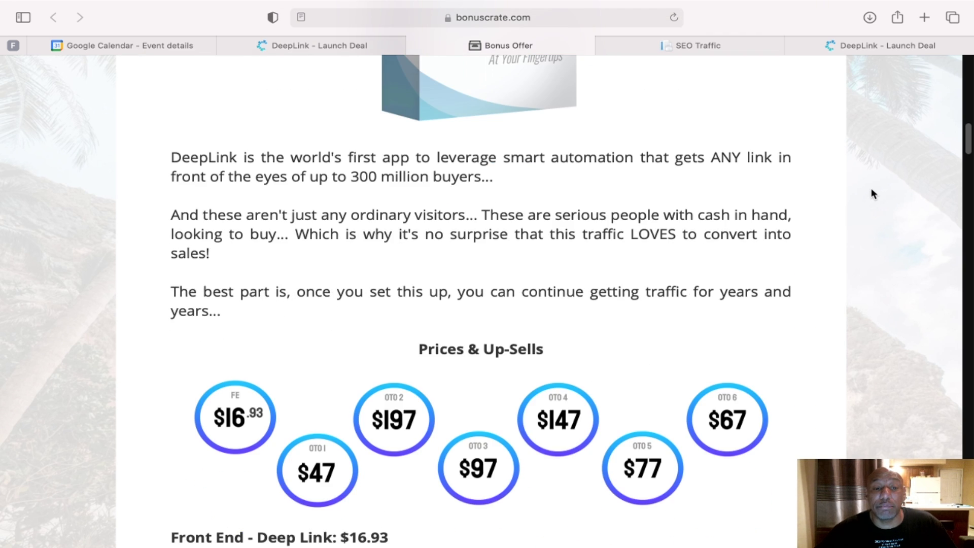
scroll("down", 3)
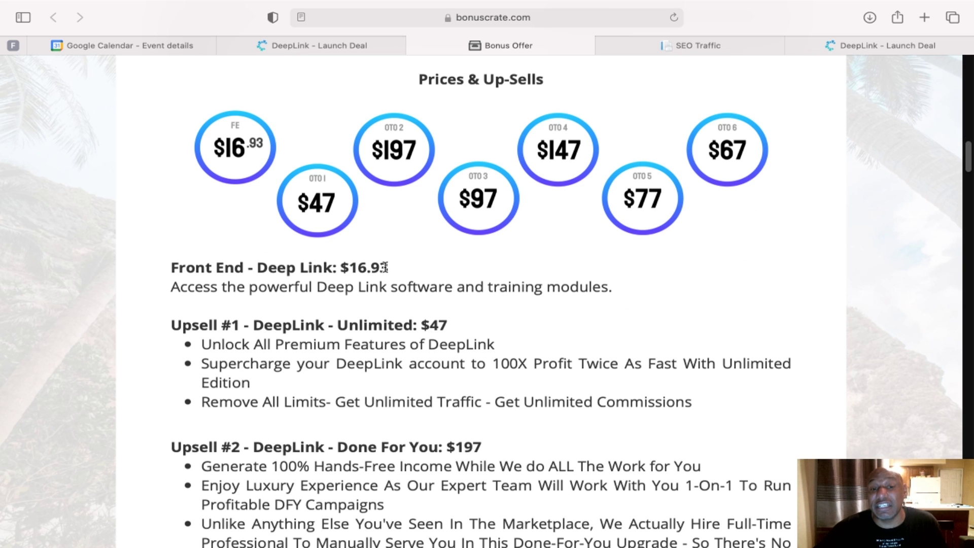
mouse_move(455, 324)
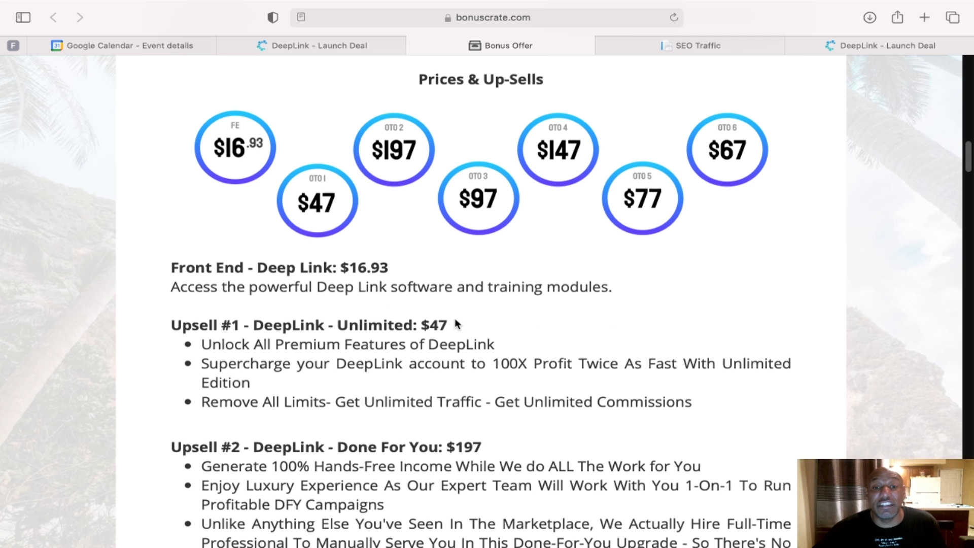
scroll("down", 3)
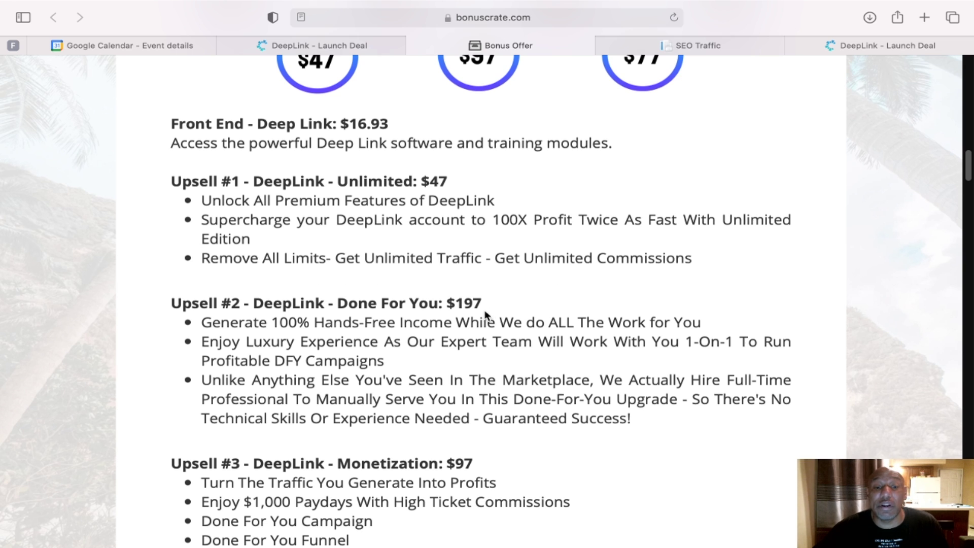
scroll("down", 3)
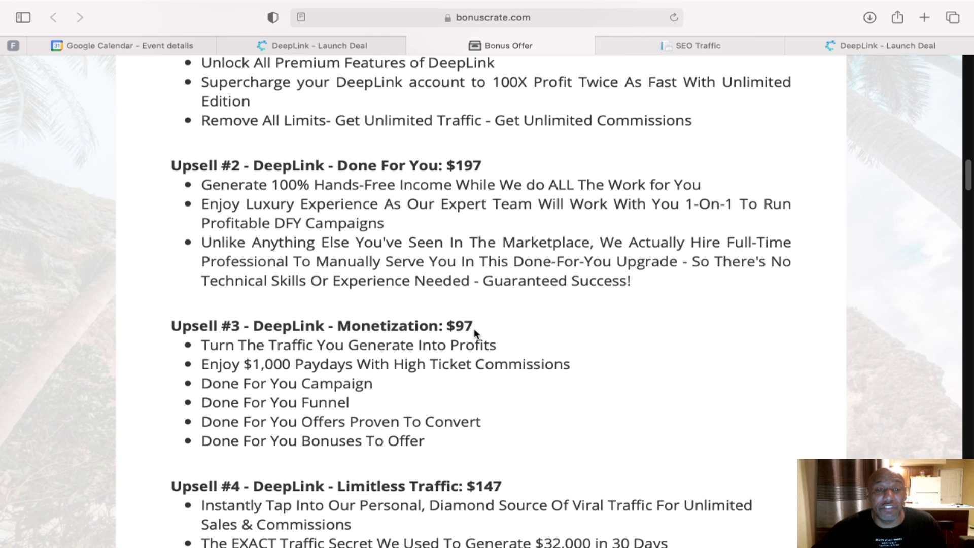
scroll("down", 3)
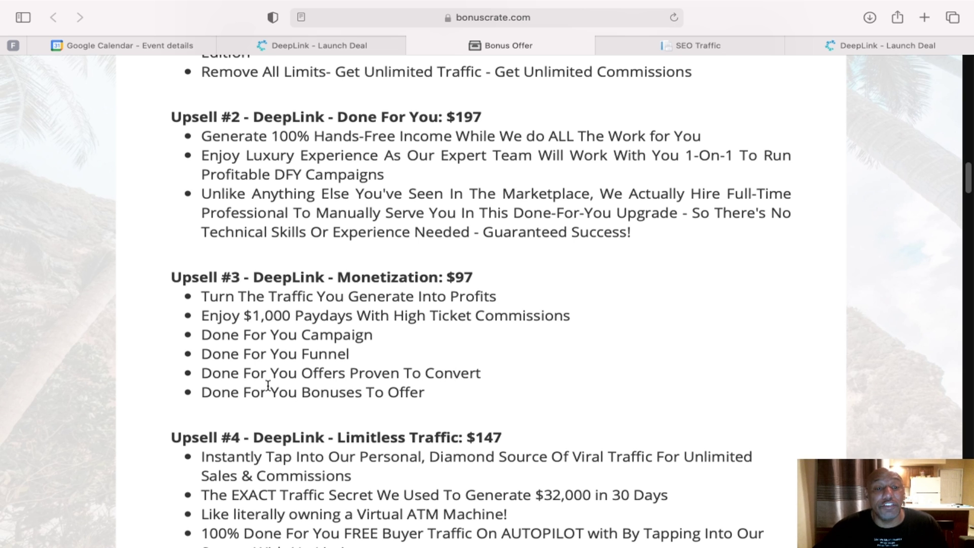
mouse_move(413, 390)
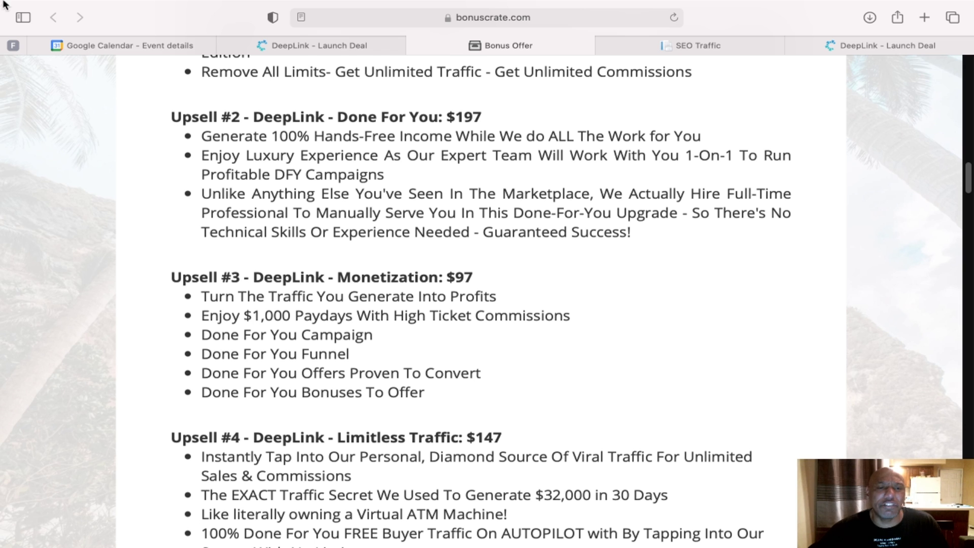
mouse_move(719, 422)
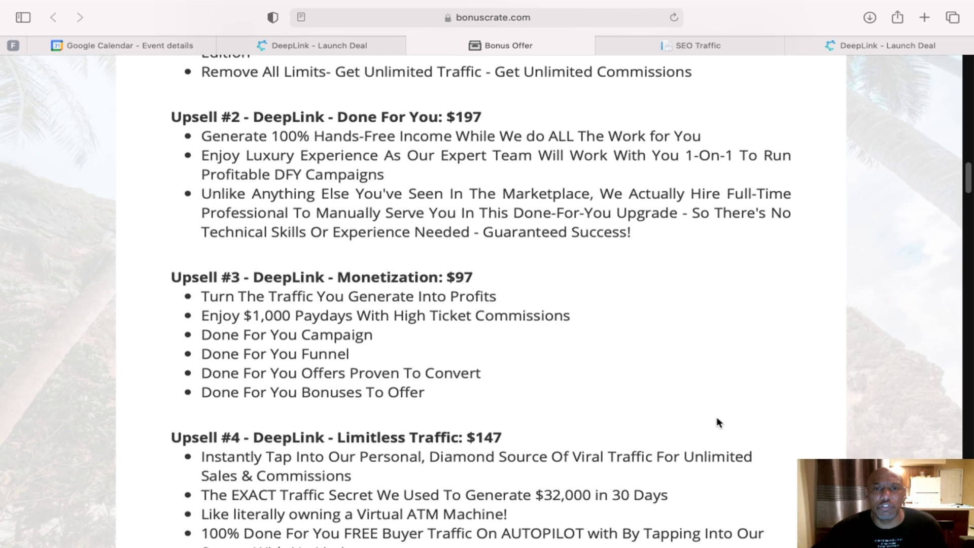
- Scroll past Upsells #5 and #6 to the key benefits and money-back guarantee
scroll("down", 3)
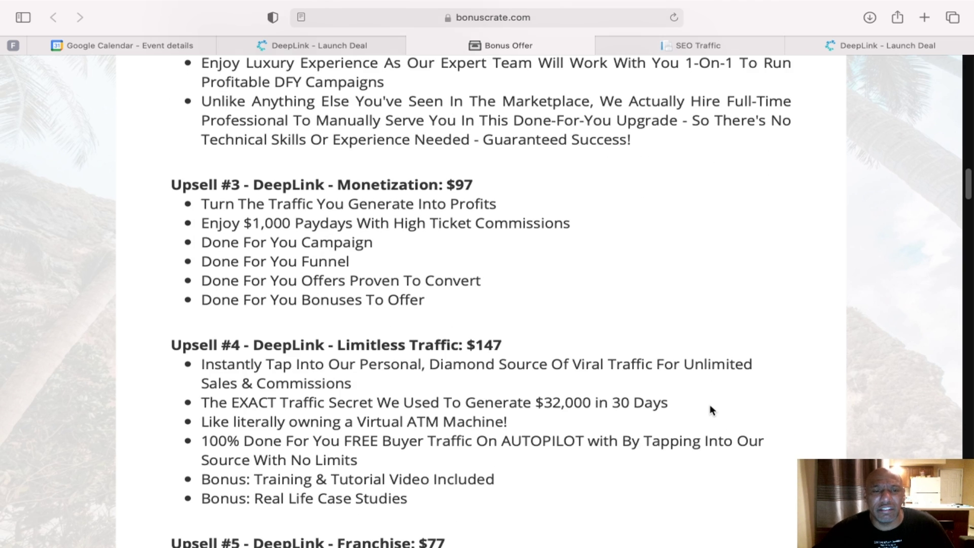
scroll("down", 3)
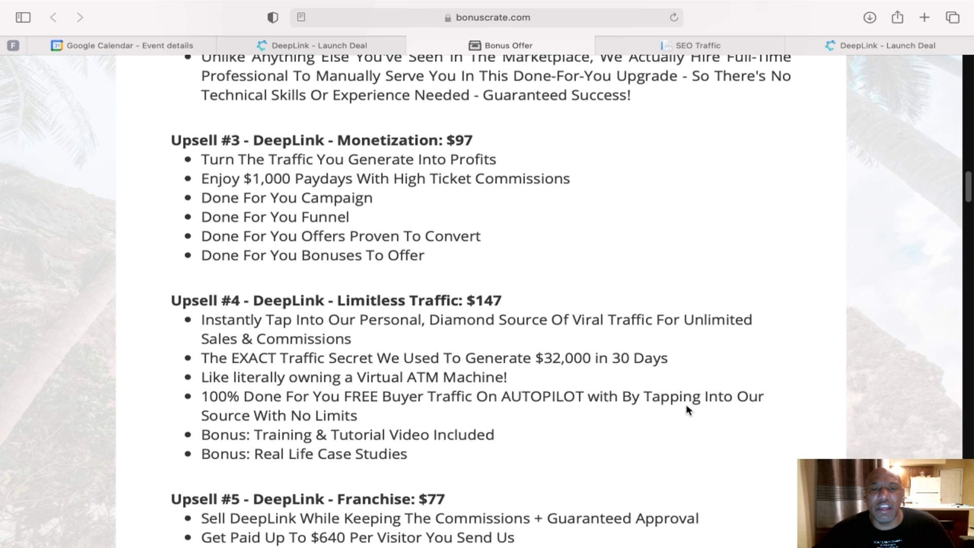
scroll("down", 3)
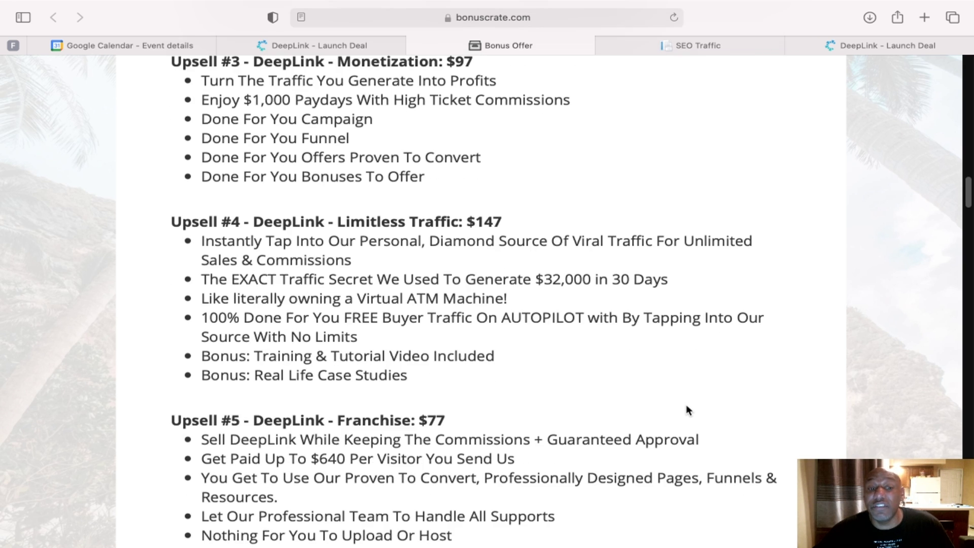
scroll("down", 3)
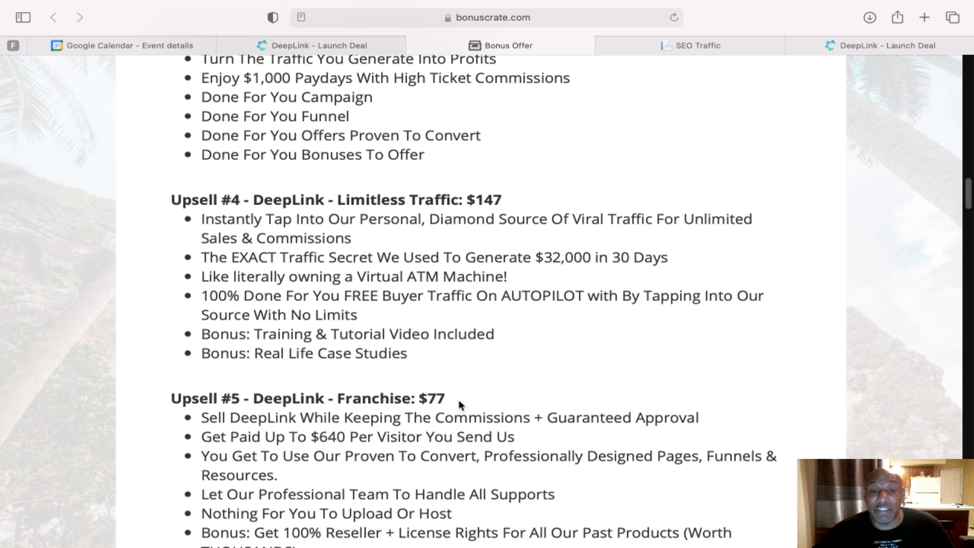
scroll("down", 3)
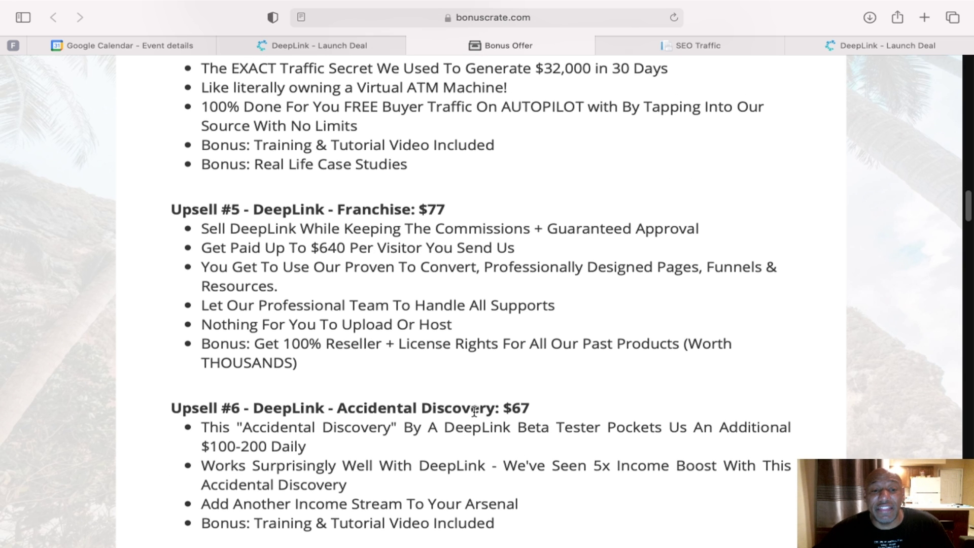
scroll("down", 3)
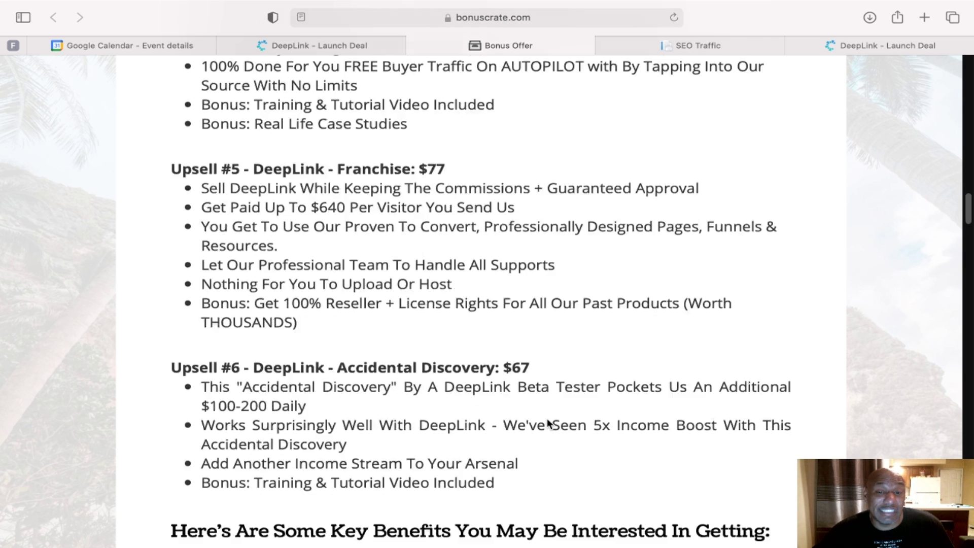
scroll("down", 3)
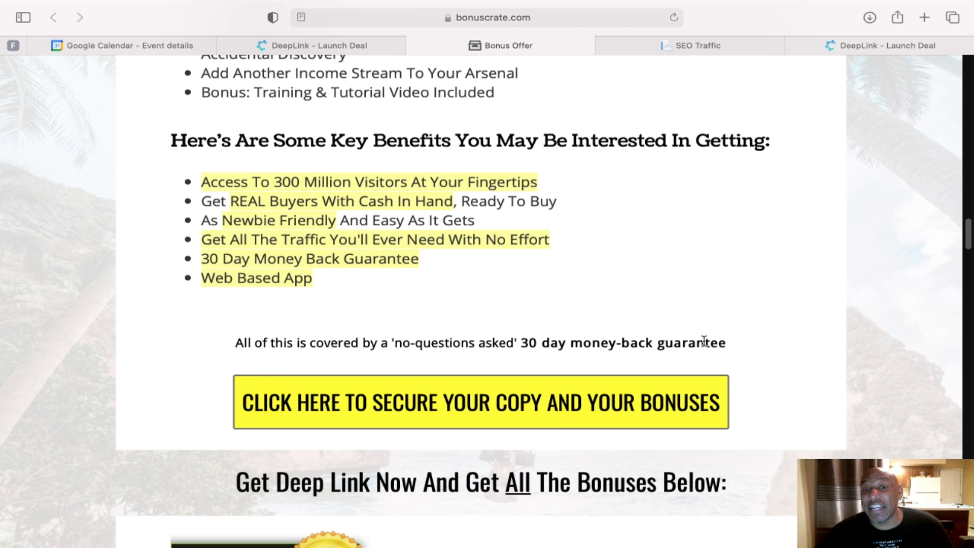
mouse_move(518, 400)
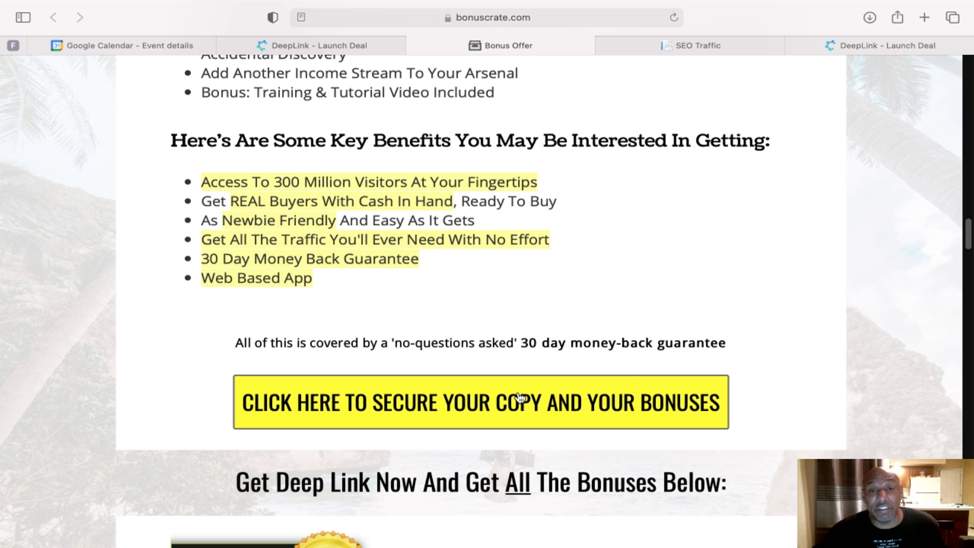
mouse_move(424, 545)
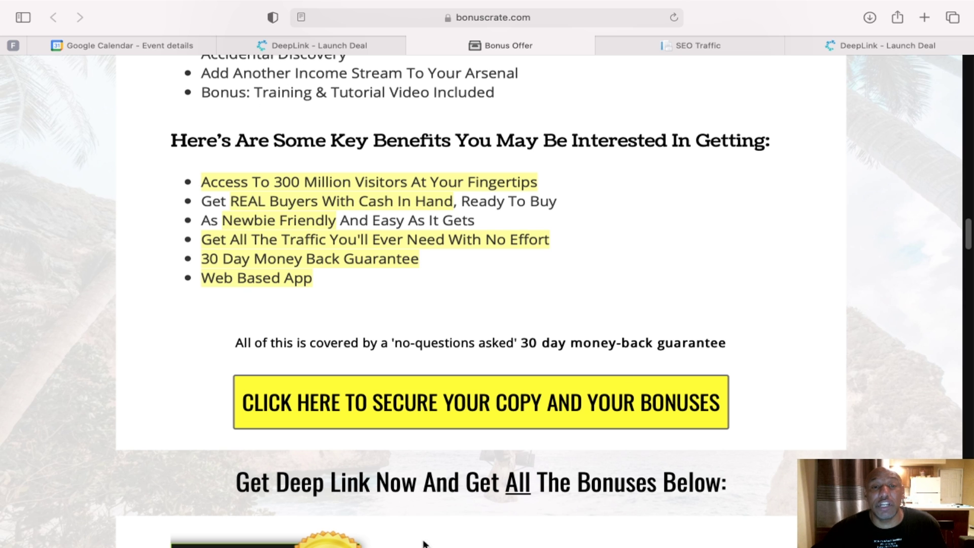
- Switch to the DeepLink launch deal page and scroll past testimonials and the three-step pitch
left_click(480, 402)
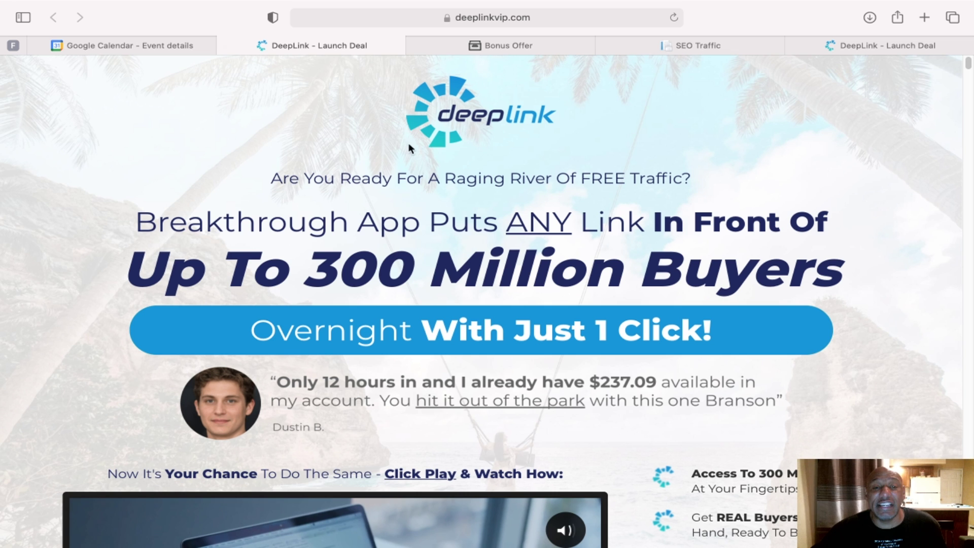
scroll("down", 3)
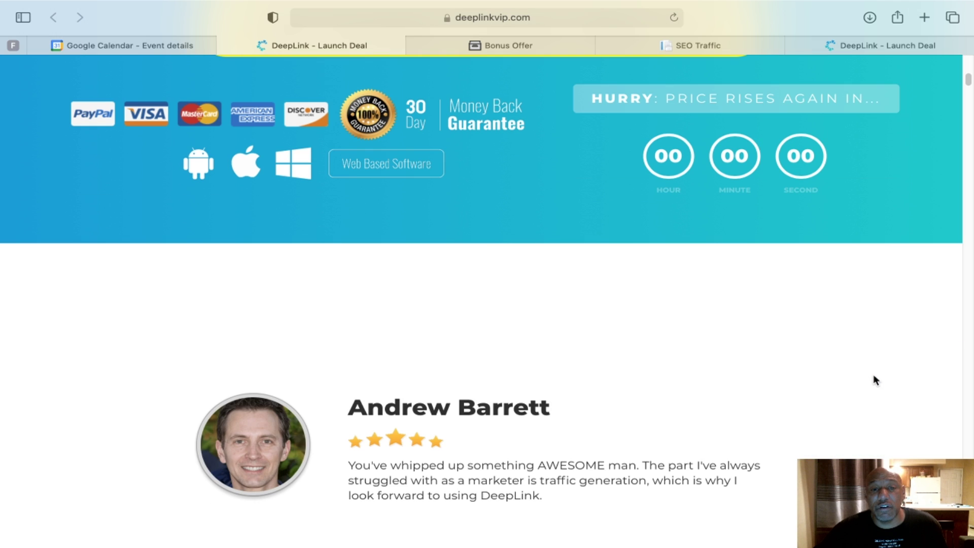
scroll("down", 3)
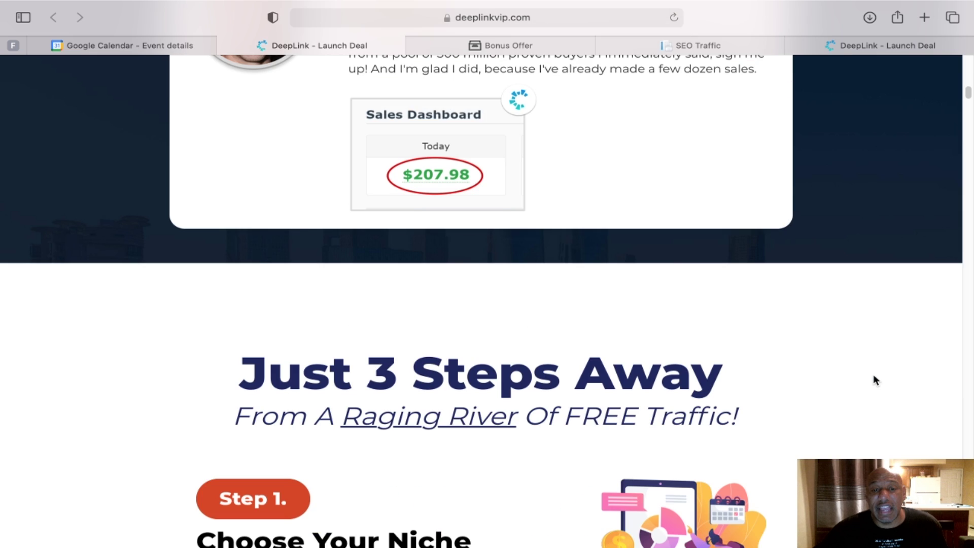
scroll("down", 3)
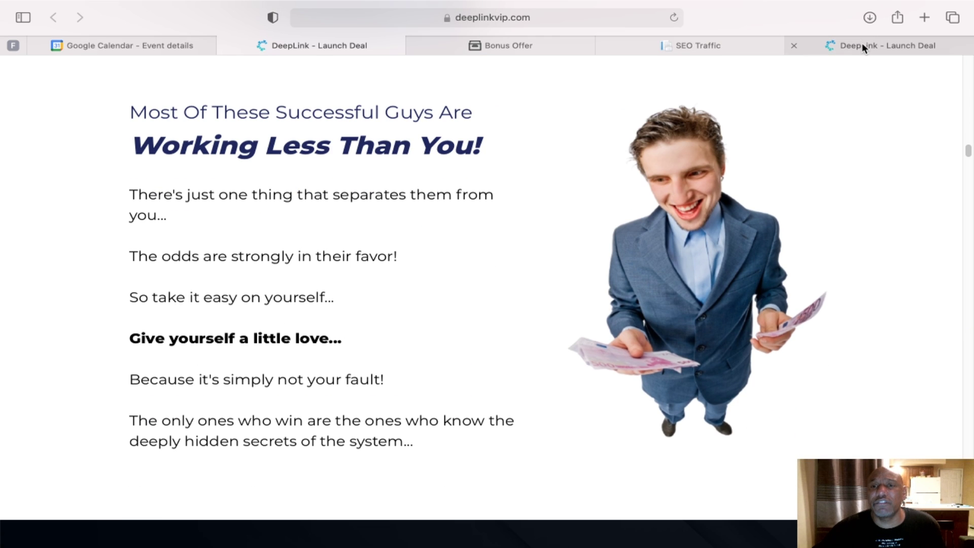
- Scroll through the '$2,598 In FREE Bonuses' section, Bonus 1 Mastermind Community through Bonus 5 '$500 Daily'
scroll("down", 3)
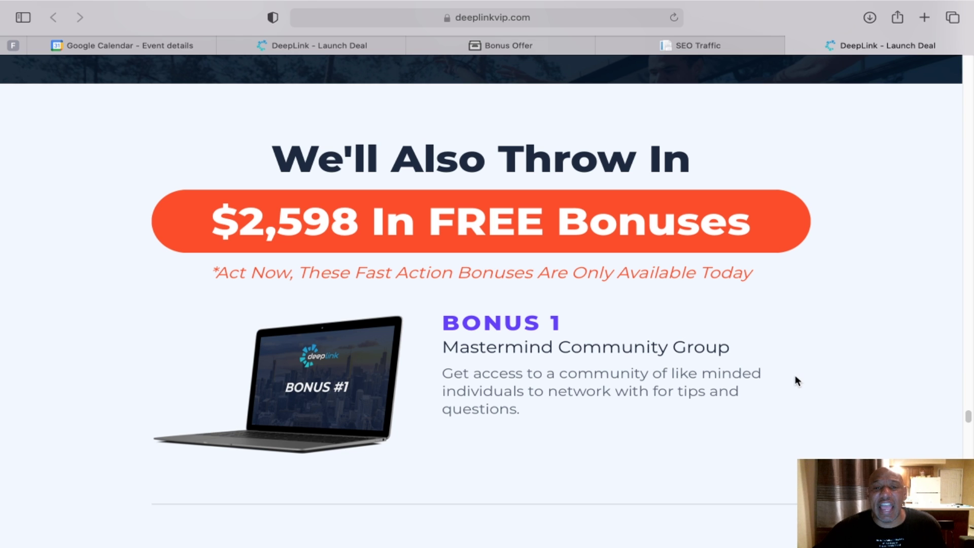
mouse_move(477, 353)
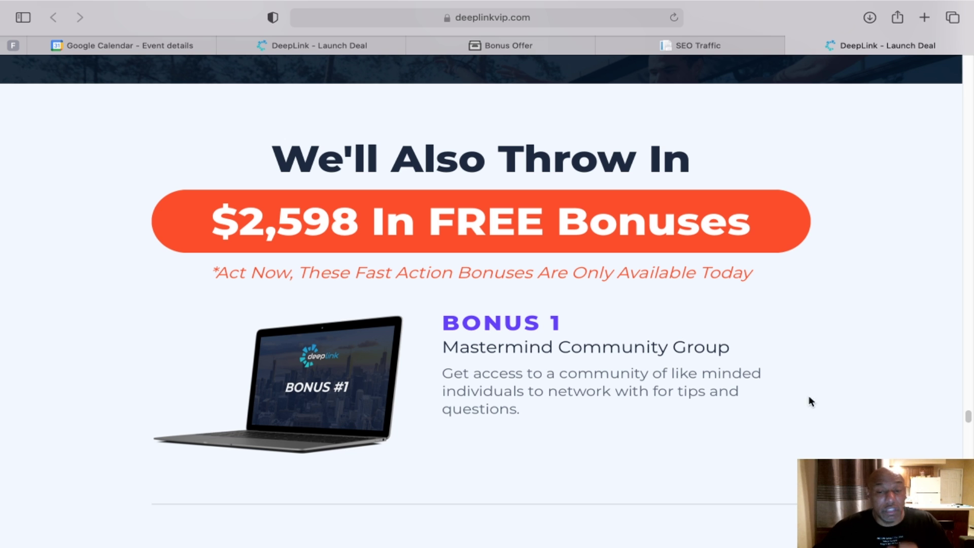
scroll("down", 3)
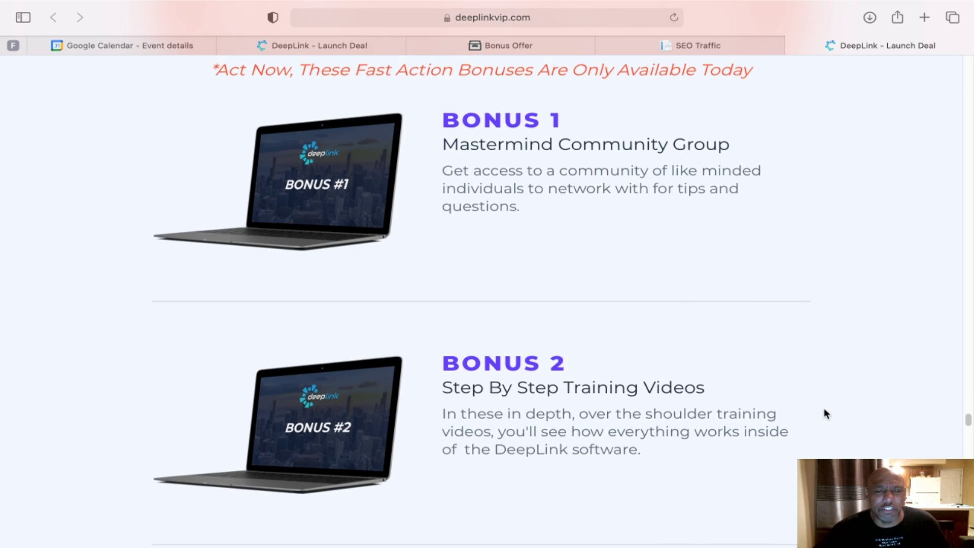
scroll("down", 3)
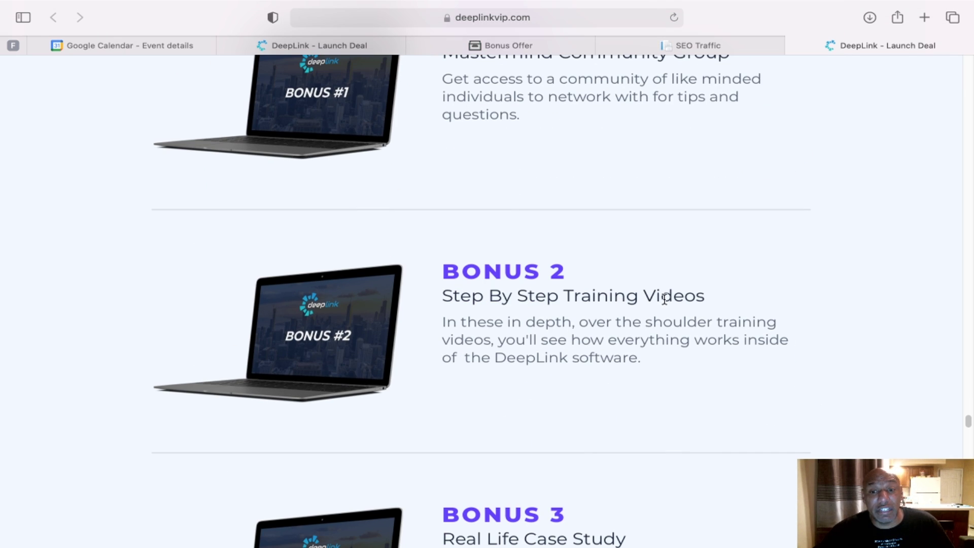
scroll("down", 3)
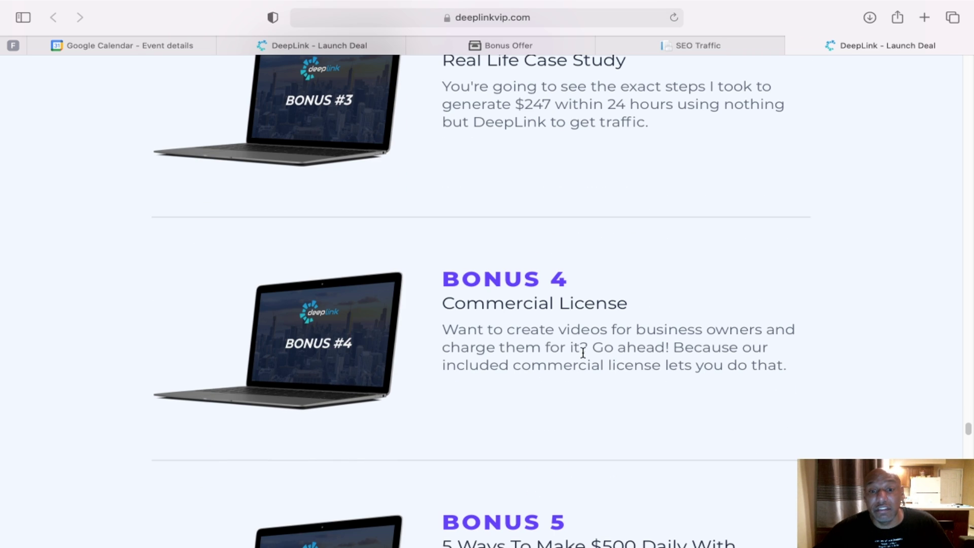
scroll("down", 3)
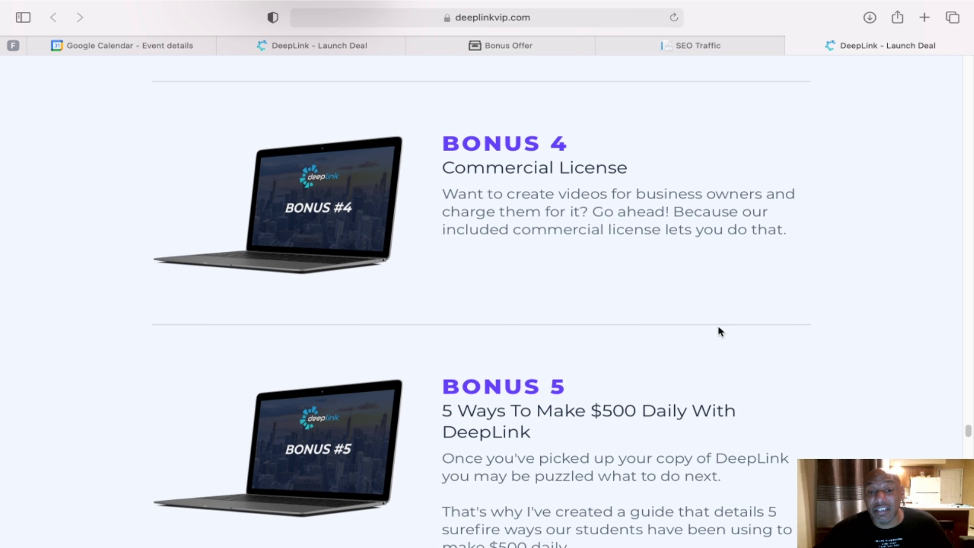
mouse_move(676, 411)
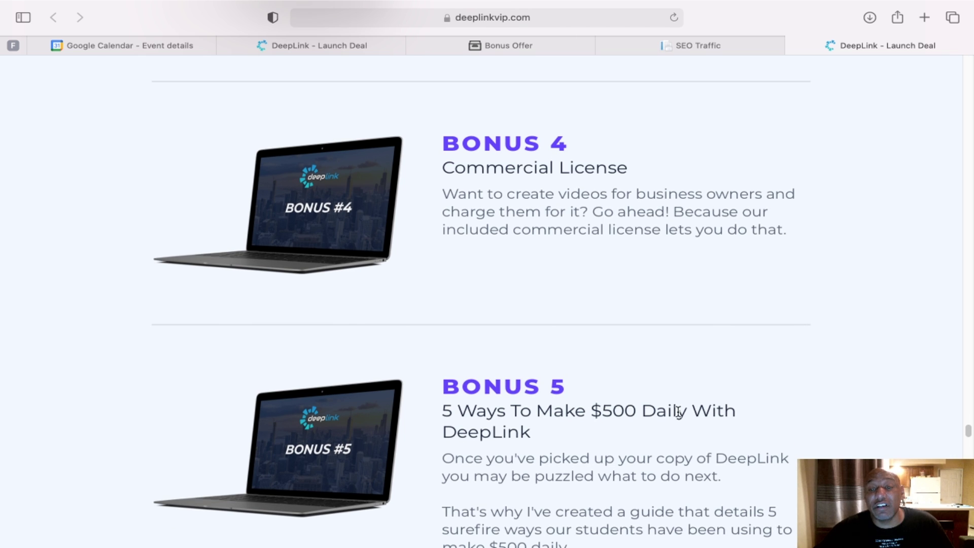
scroll("down", 3)
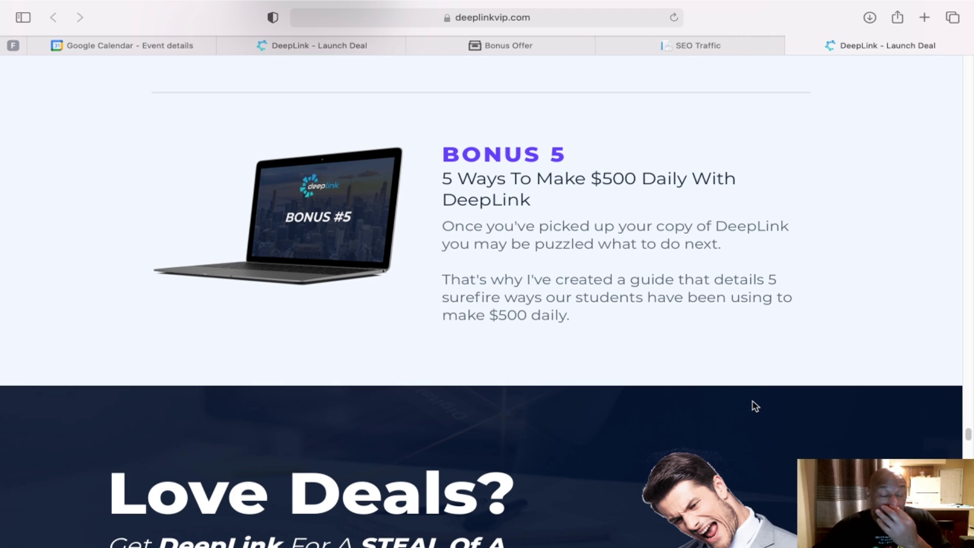
scroll("up", 3)
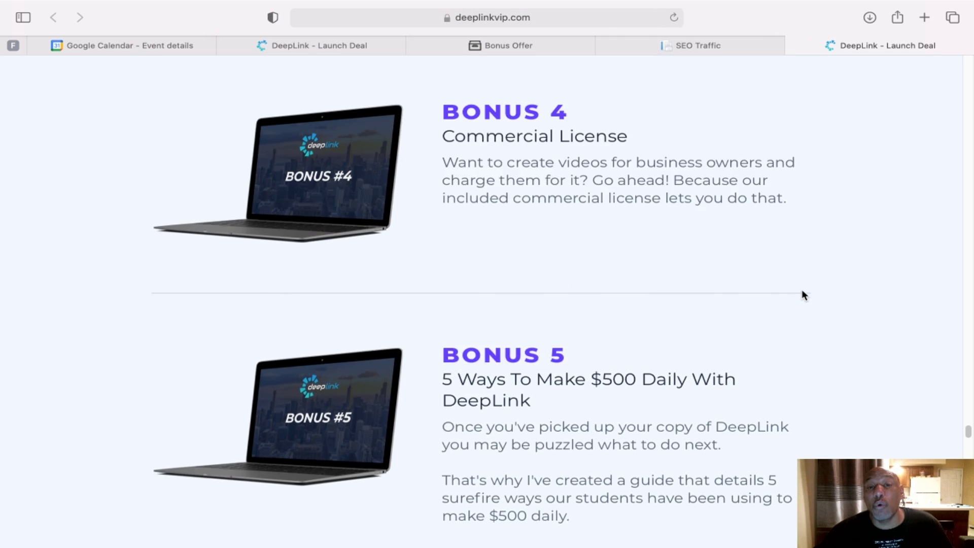
scroll("up", 3)
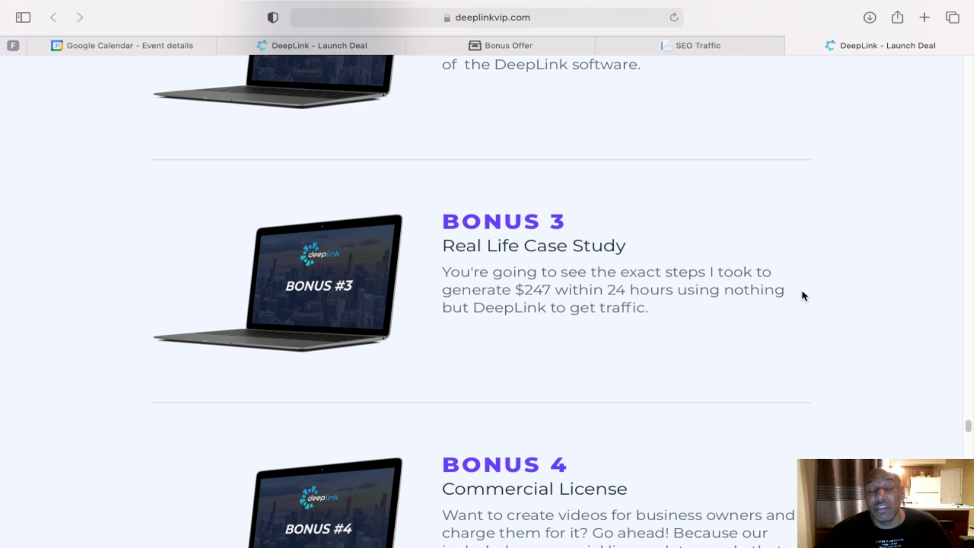
scroll("down", 3)
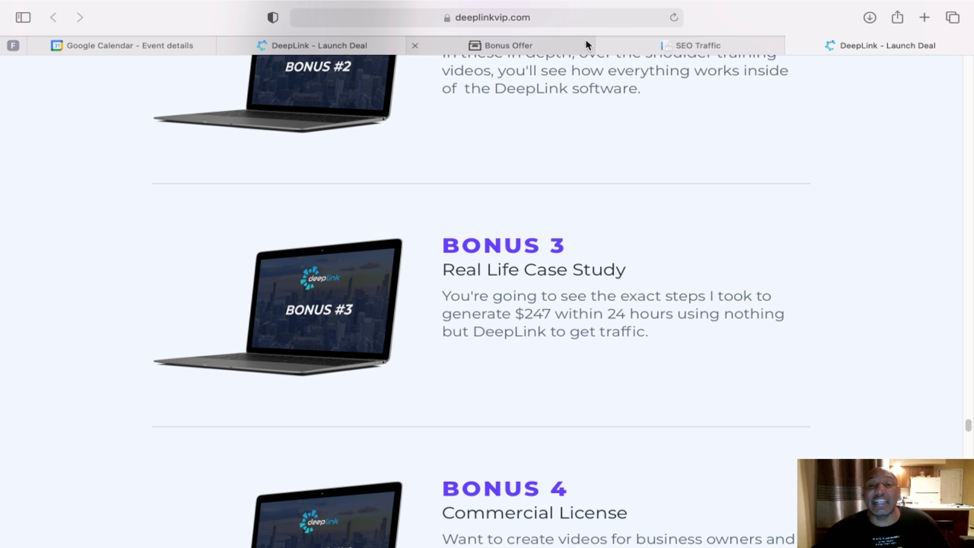
- Switch to the Bonus Offer tab and scroll up to the bonuscrate.com headline and expiry countdown
left_click(508, 44)
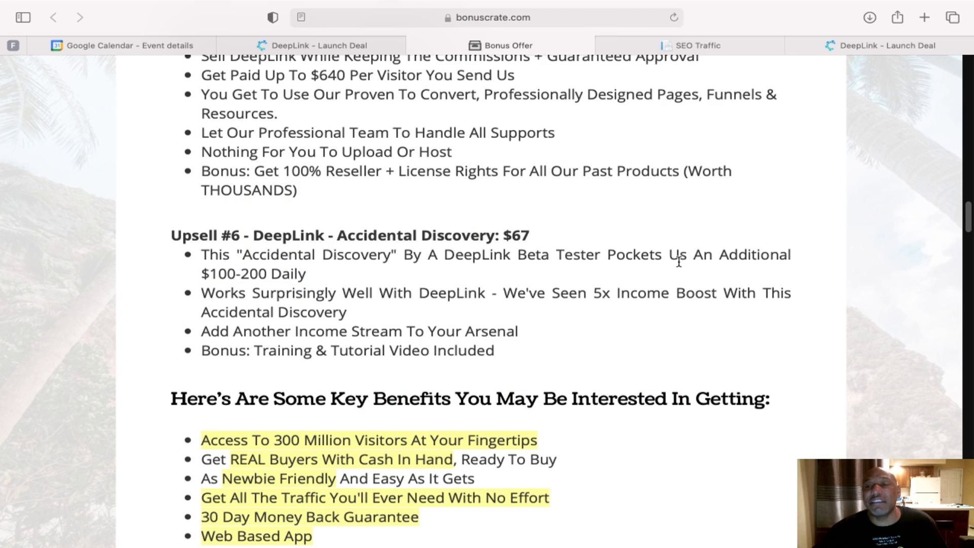
scroll("up", 3)
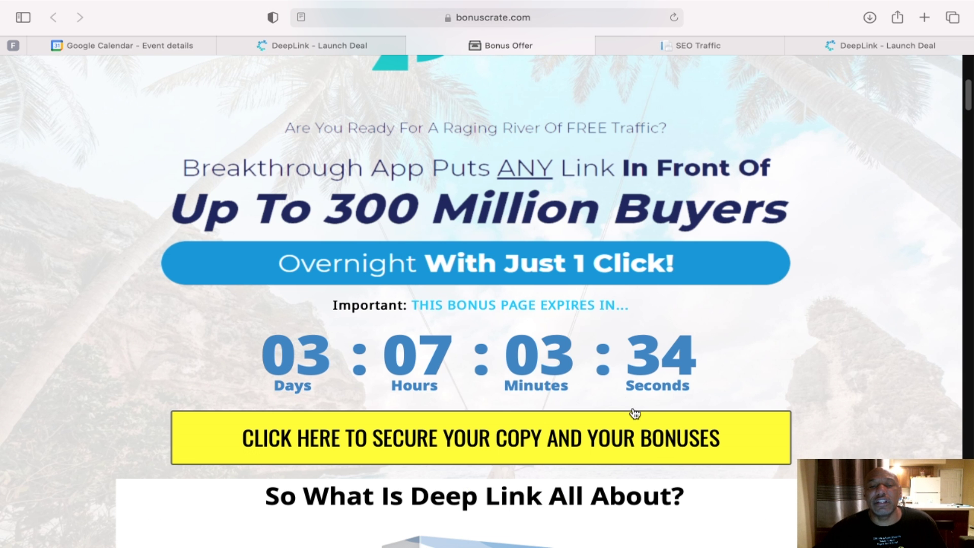
mouse_move(553, 181)
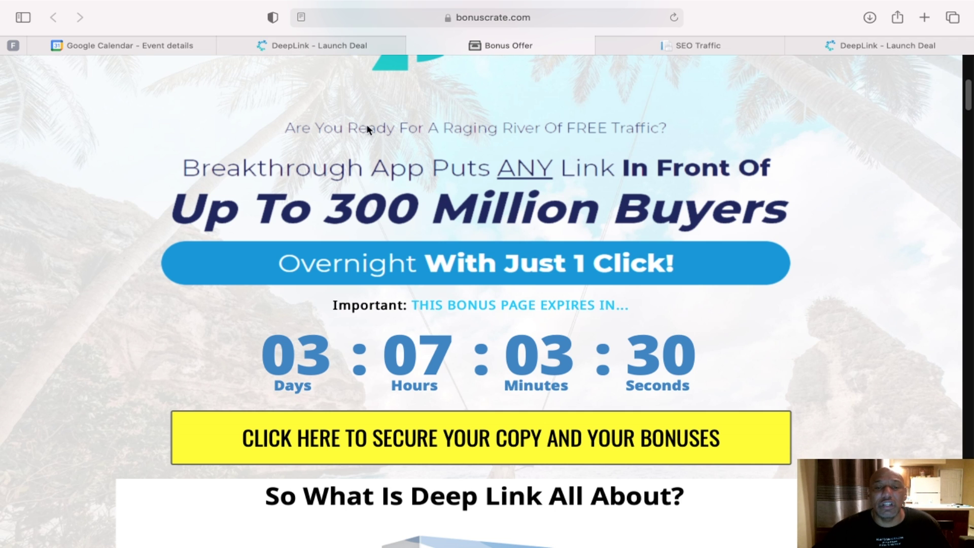
mouse_move(313, 44)
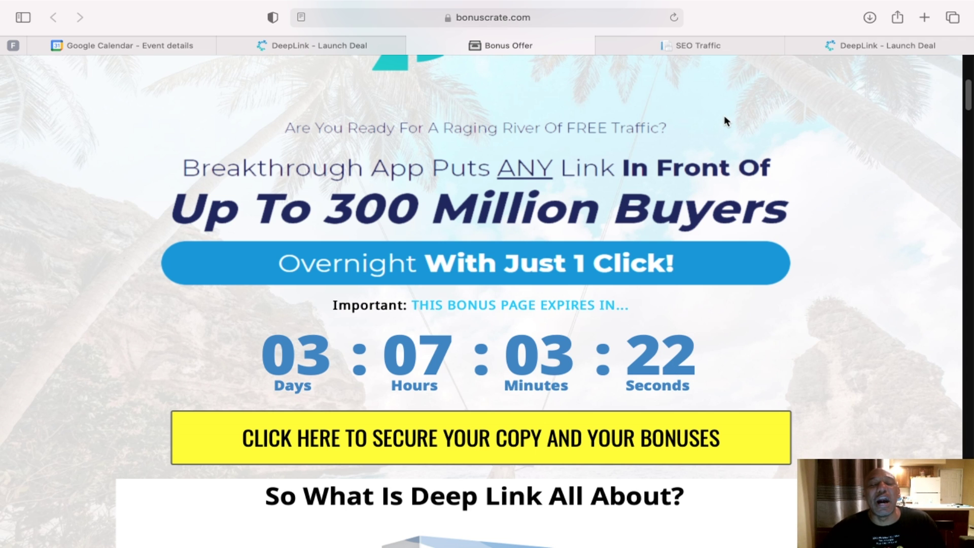
mouse_move(375, 45)
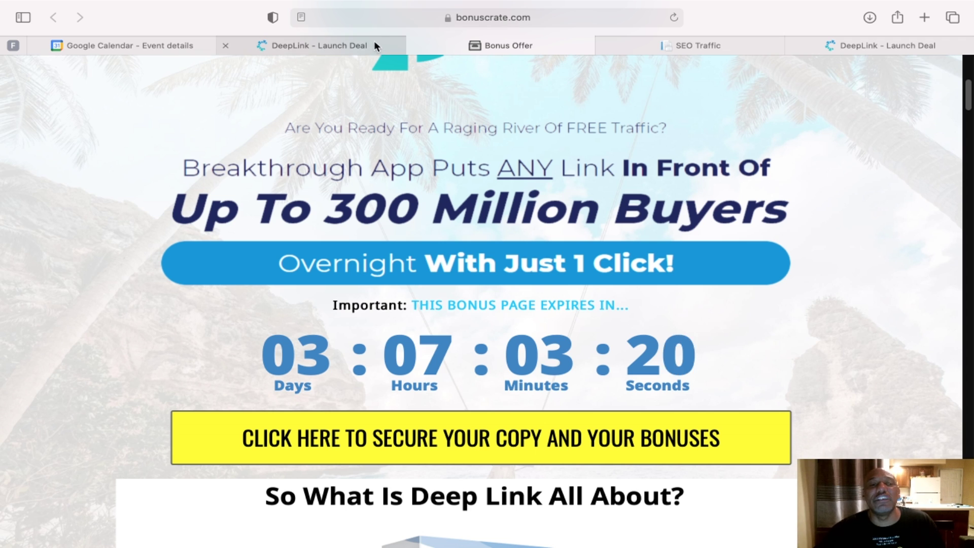